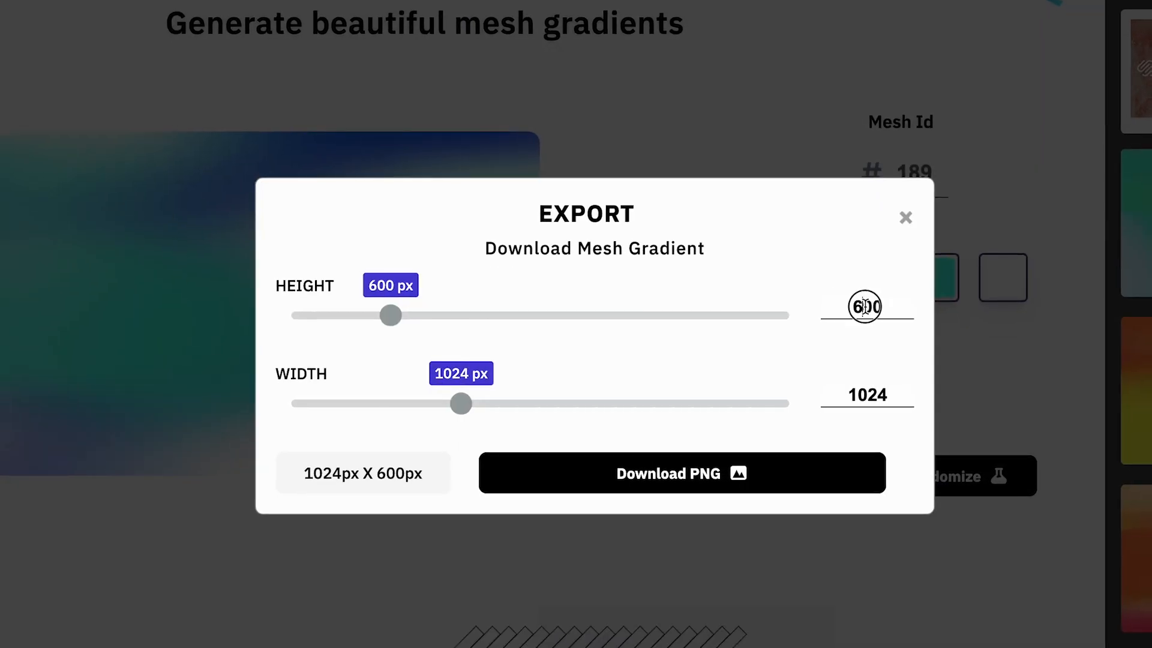
Step: Set the mesh gradient's export height to 1080 px and begin editing its width
type("1080")
left_click(867, 394)
type("2910")
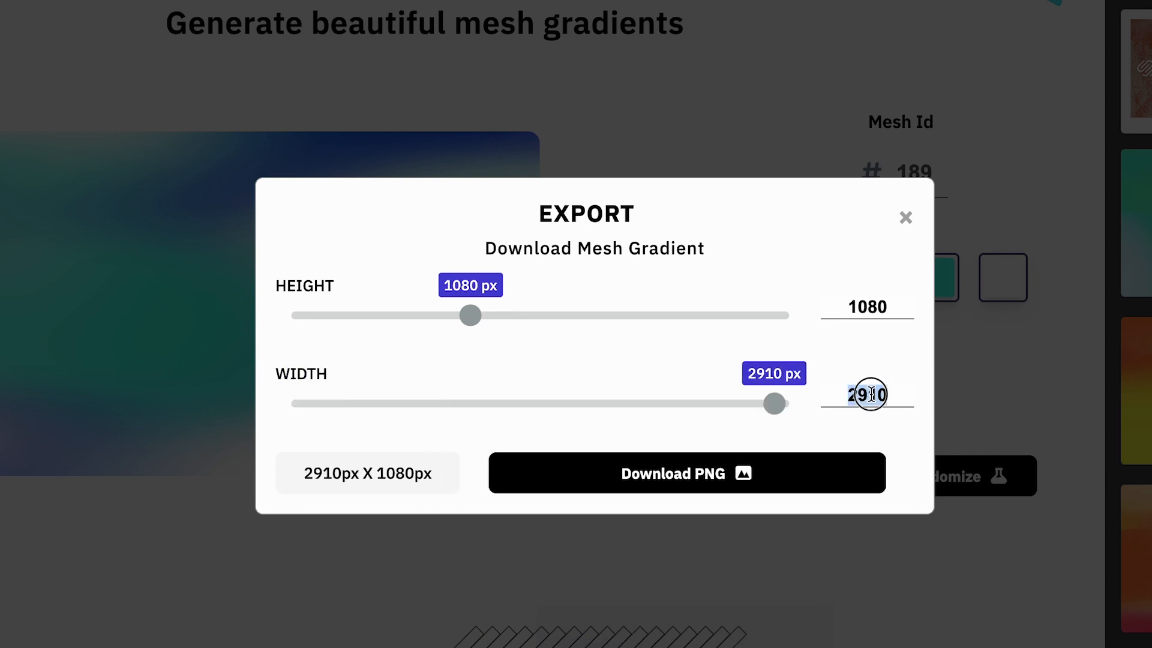
left_click(685, 472)
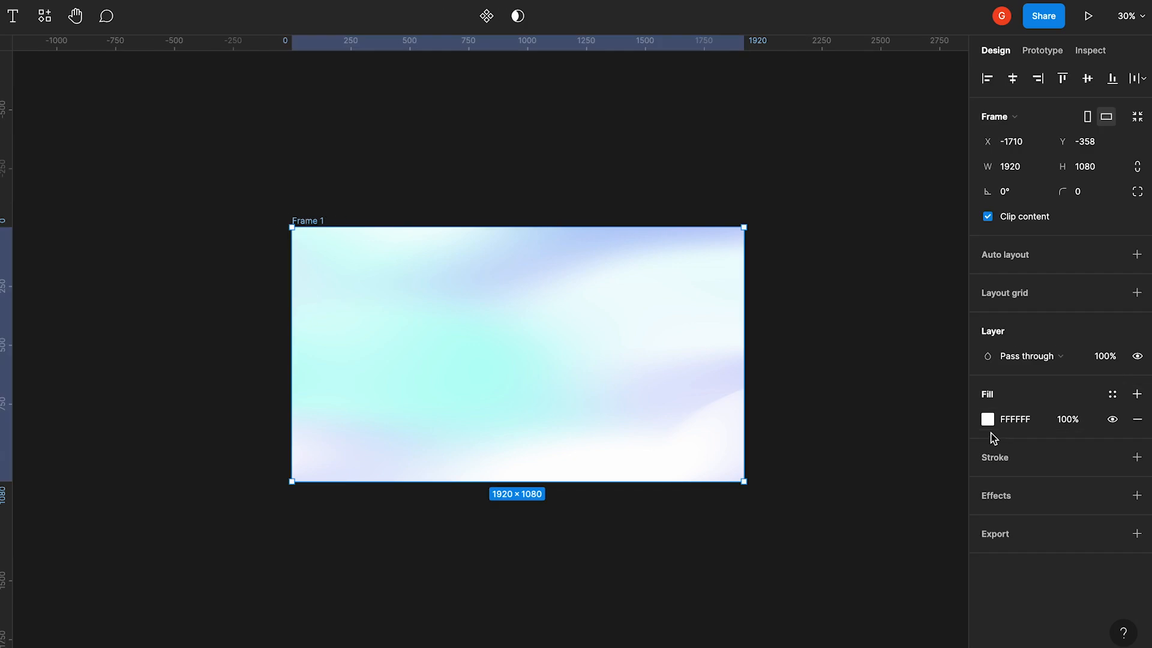
Step: Inspect the fill of the 1920 × 1080 frame holding the mesh gradient PNG
left_click(988, 419)
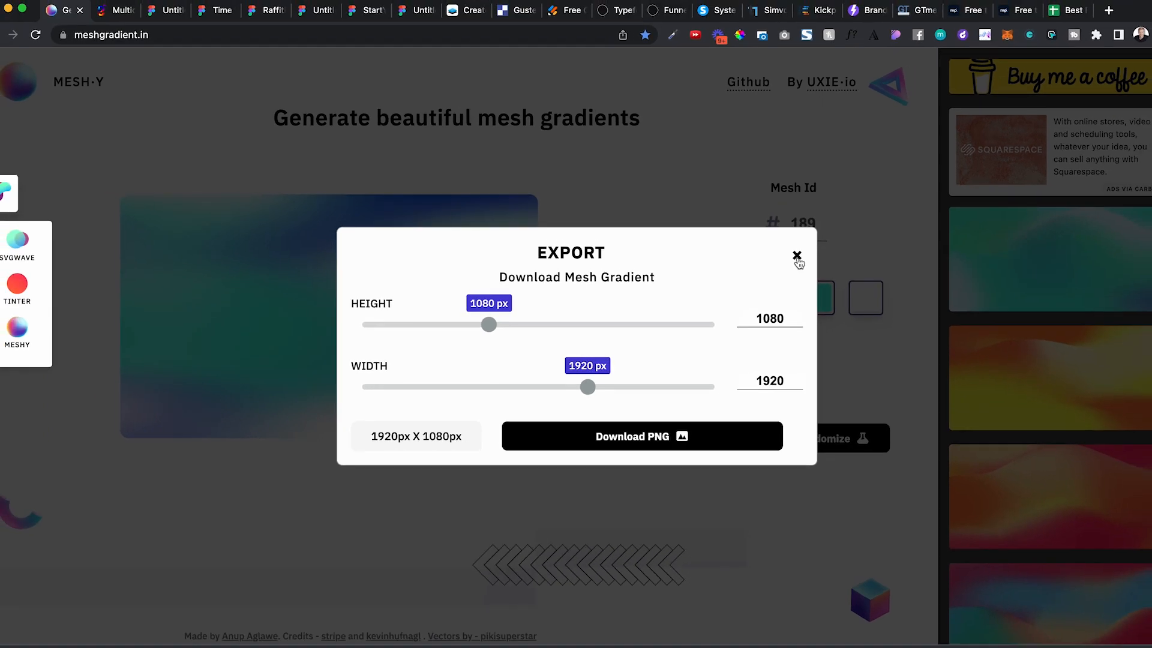
Step: Close the Mesh-Y export window set to 1920 × 1080 px
left_click(796, 256)
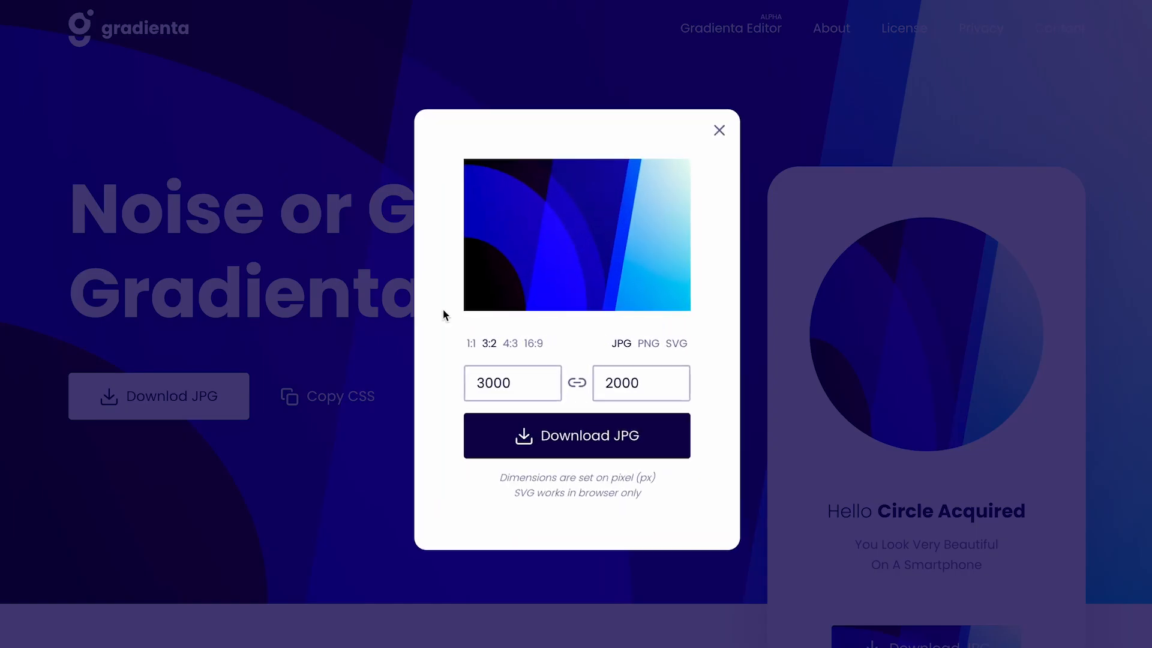
Step: Bring up the download options for the blue gradient as a 3:2 JPG at 3000 × 2000
left_click(576, 435)
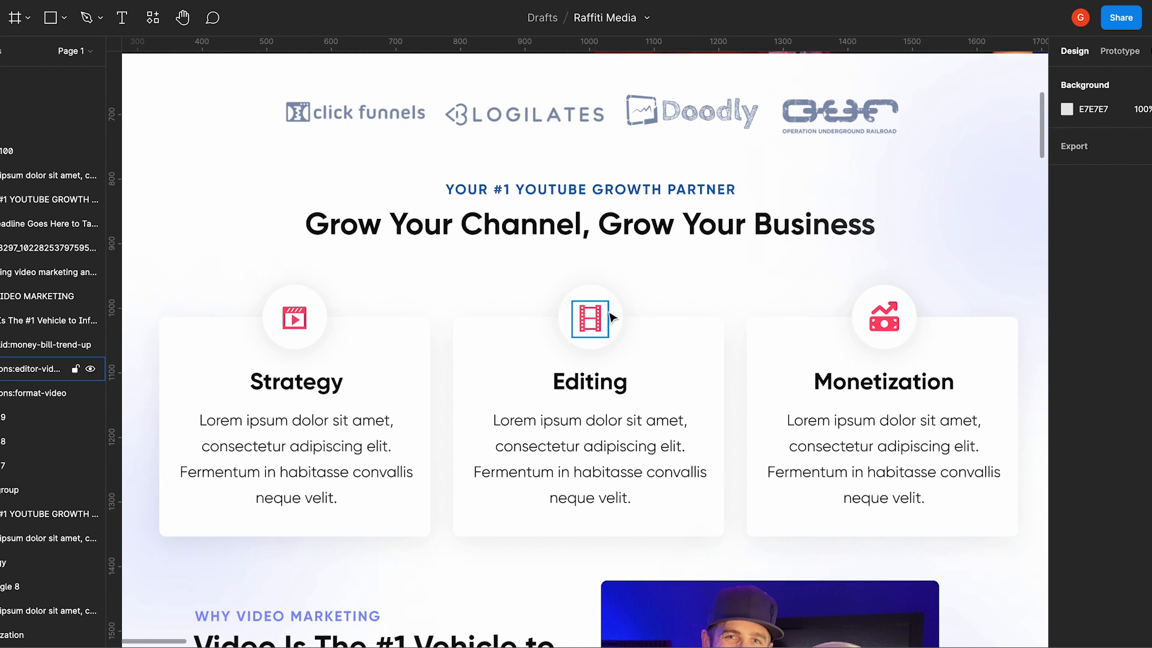
Step: Launch Iconify on the Editing card's icon and pick a list icon from the results
right_click(589, 317)
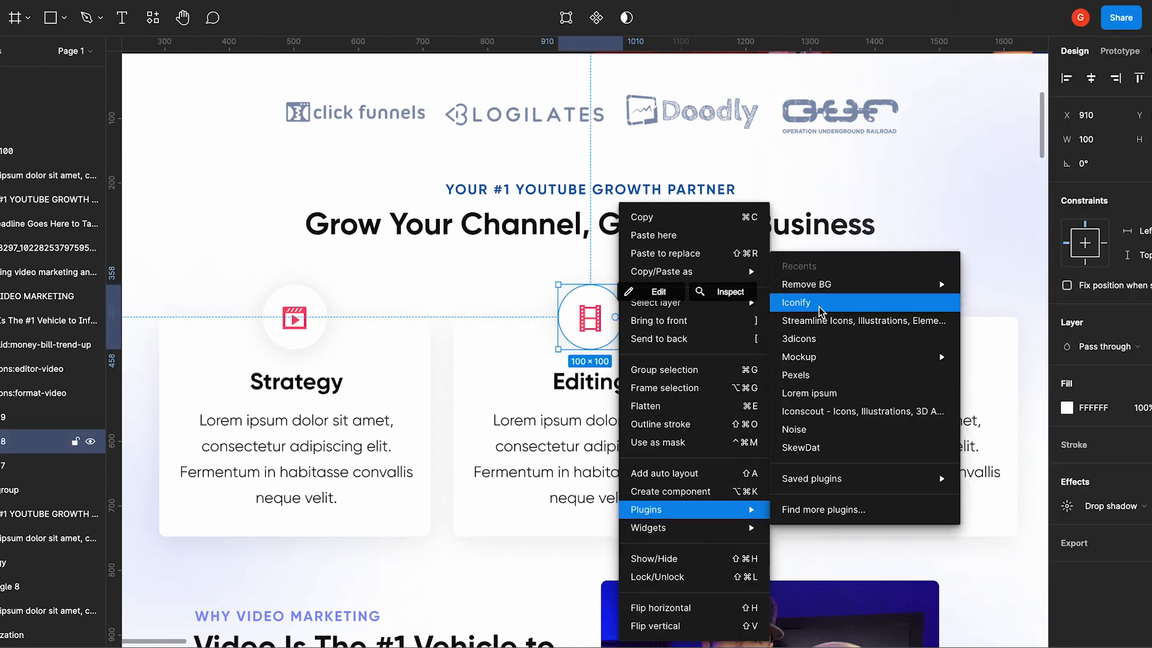
left_click(795, 302)
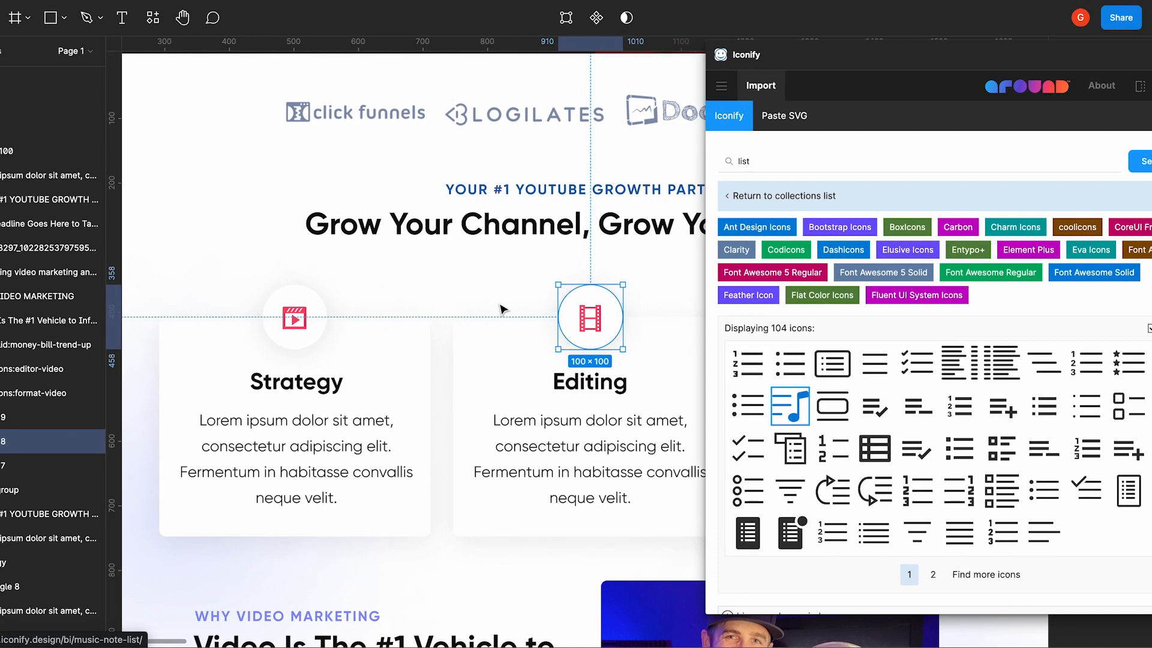
left_click(789, 406)
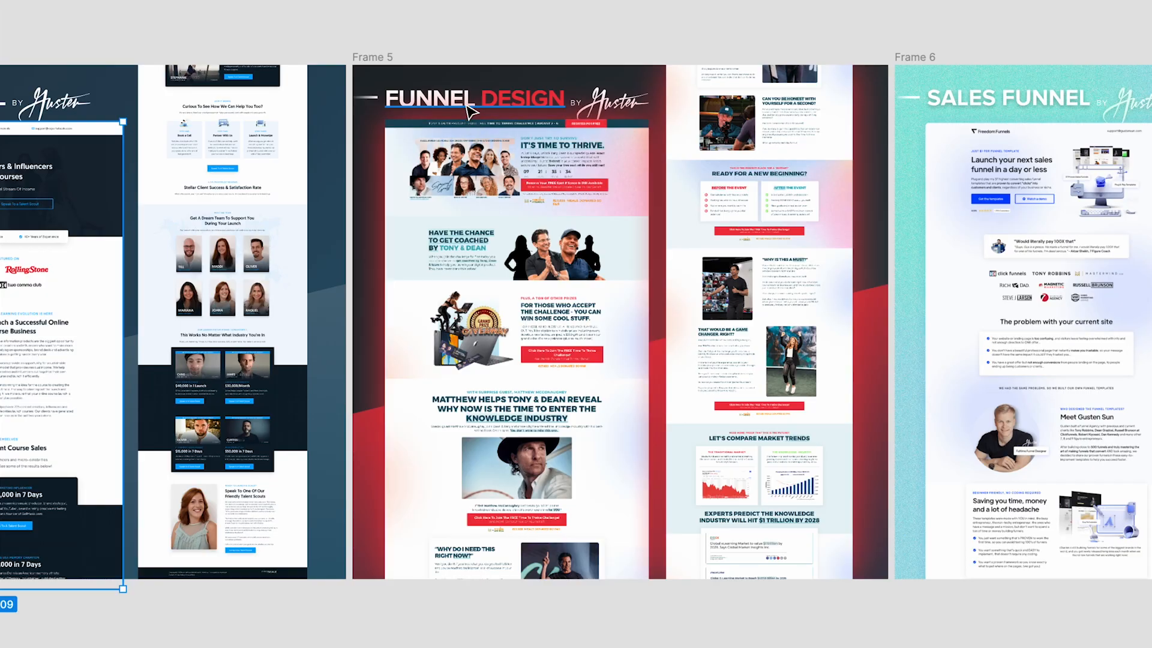
mouse_move(631, 62)
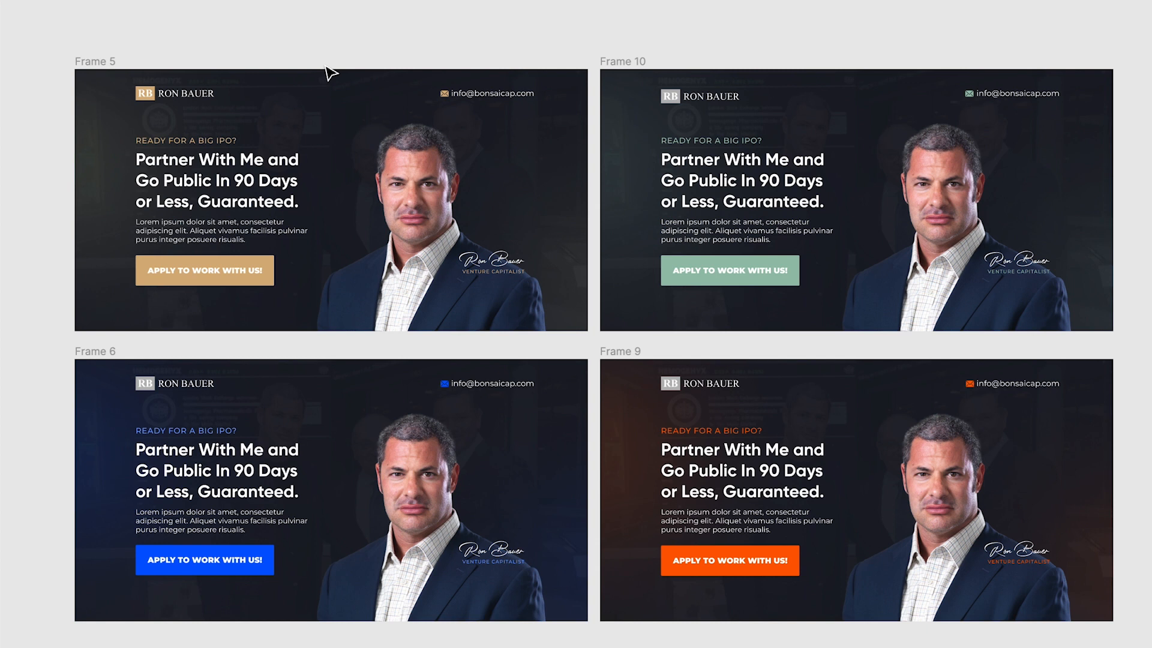
Step: Select one of the investor hero banner colour variants to inspect it
left_click(389, 188)
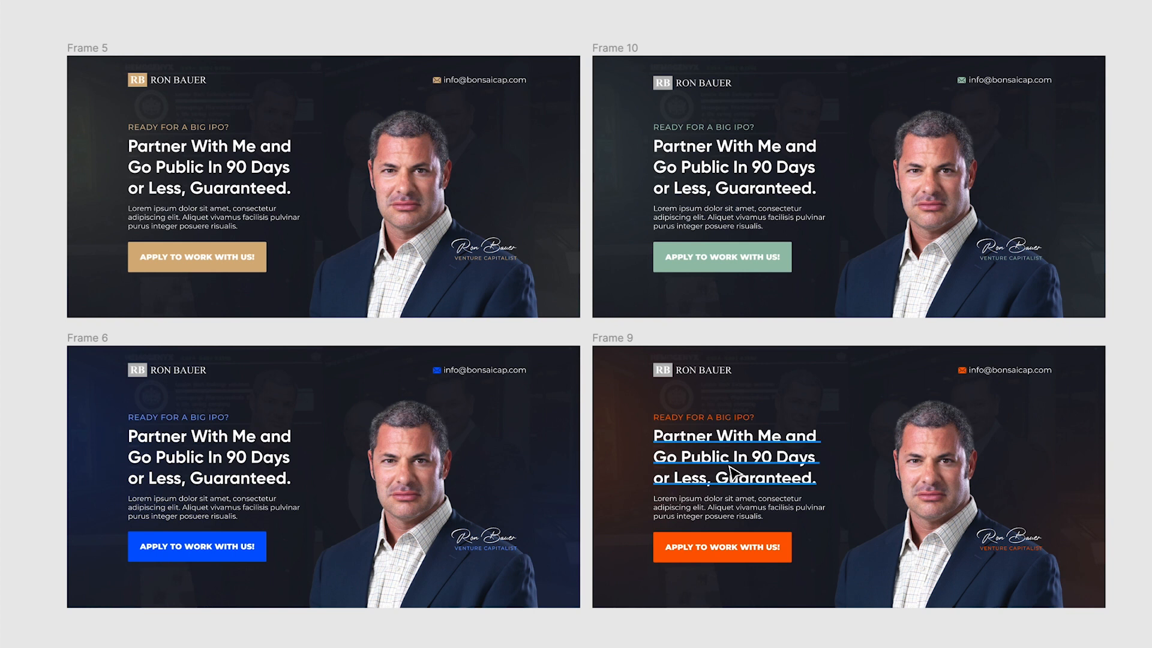
mouse_move(792, 457)
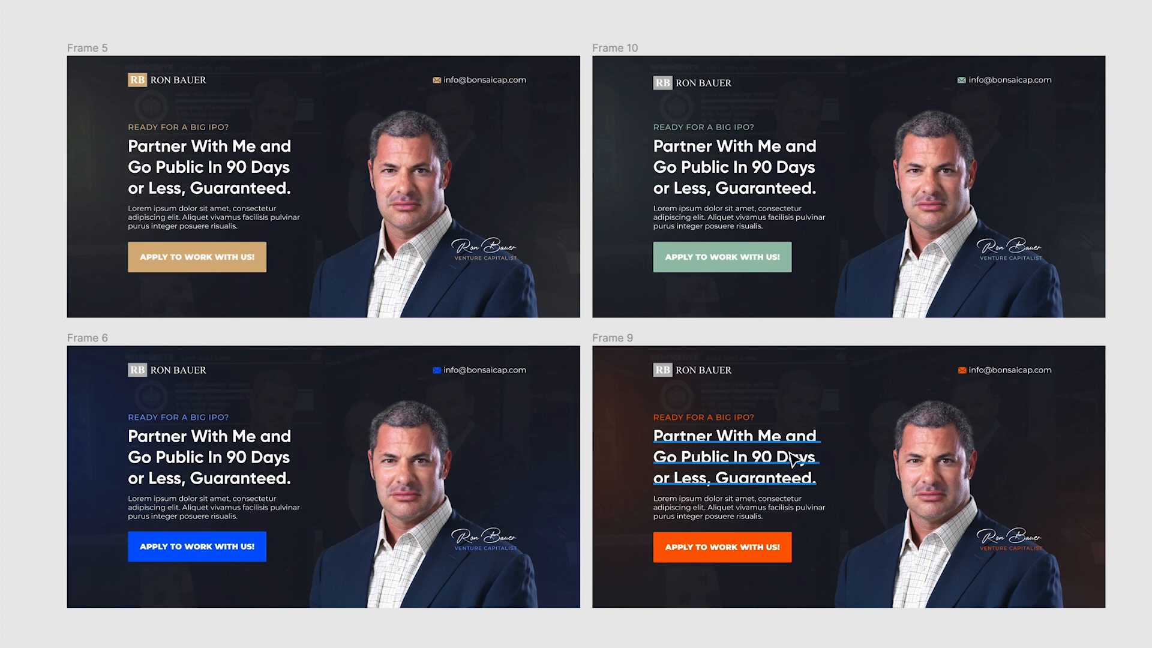
mouse_move(785, 483)
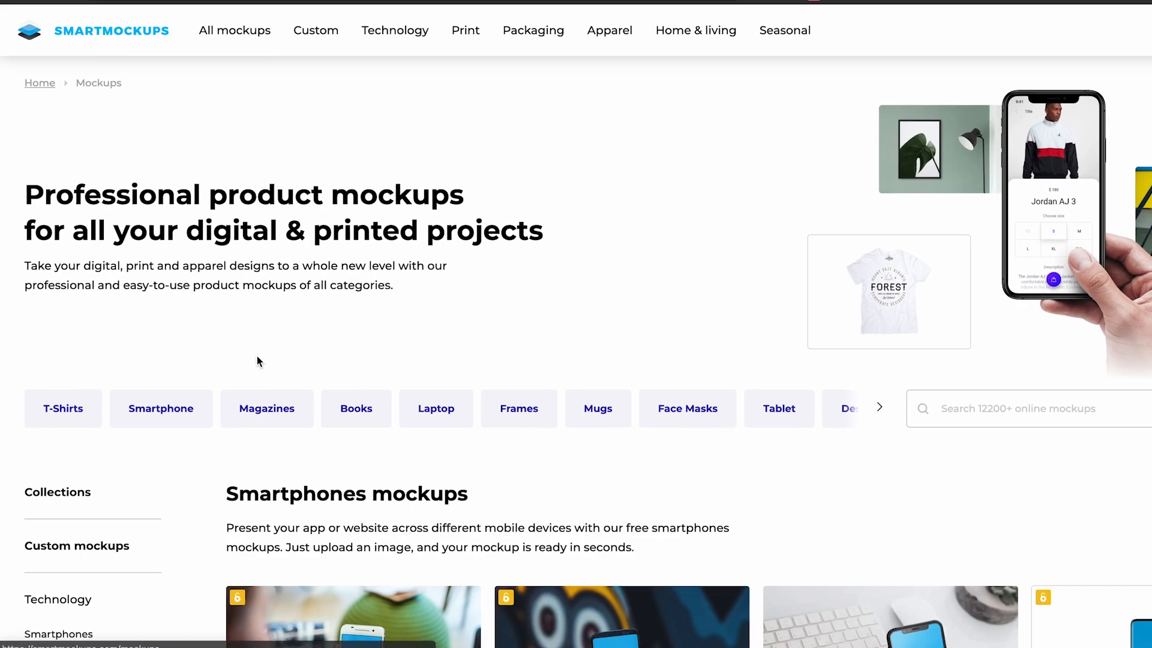
Step: Browse the Desktops then Laptops mockup categories and scroll the isolated results
scroll("down", 3)
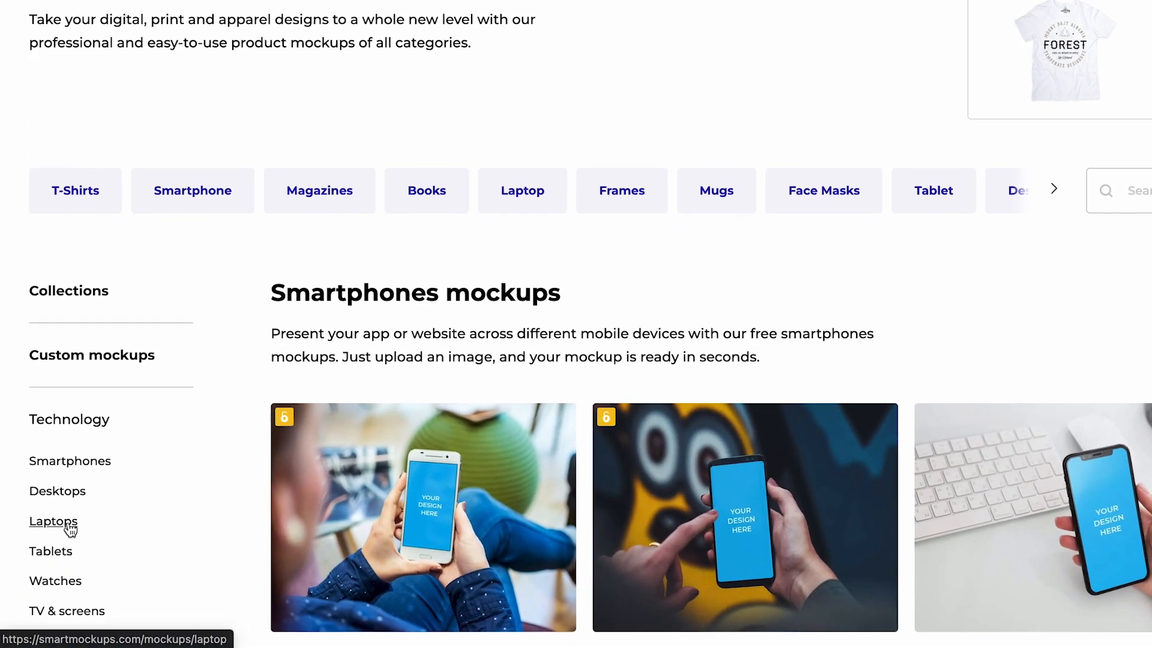
left_click(57, 491)
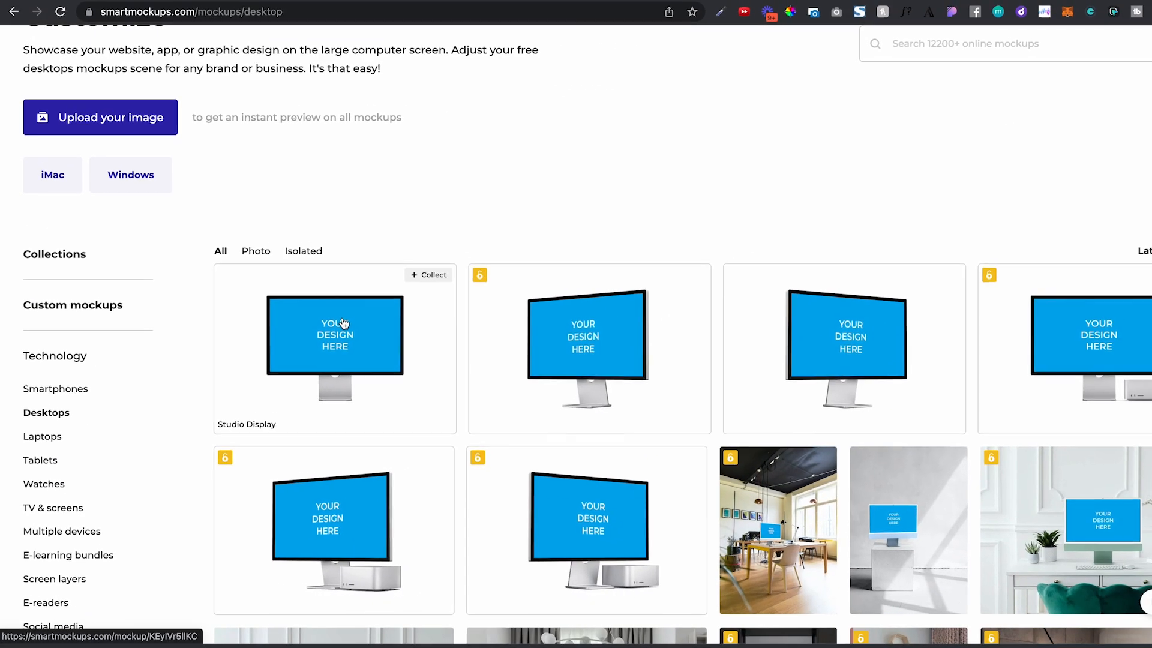
left_click(42, 436)
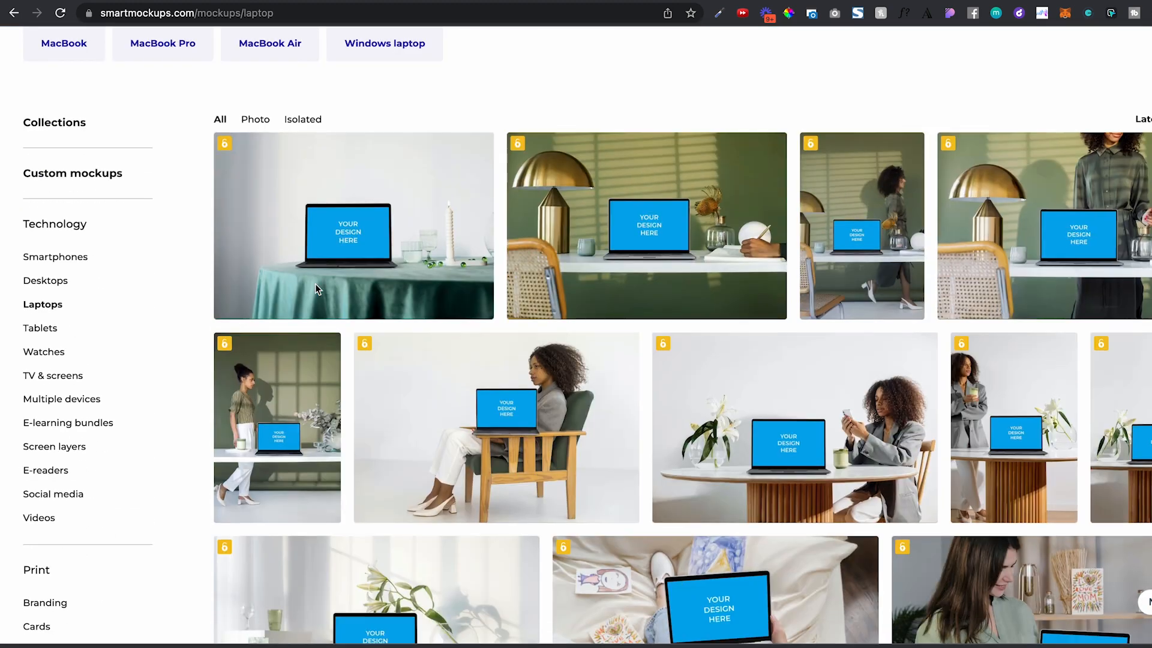
scroll("up", 3)
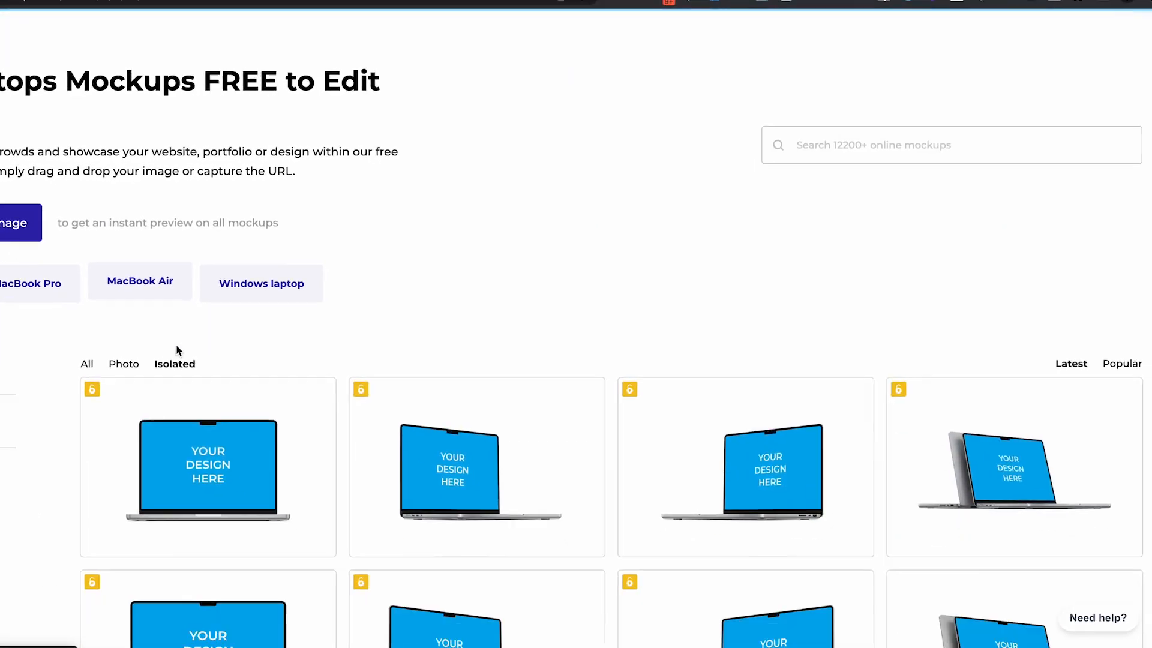
scroll("down", 3)
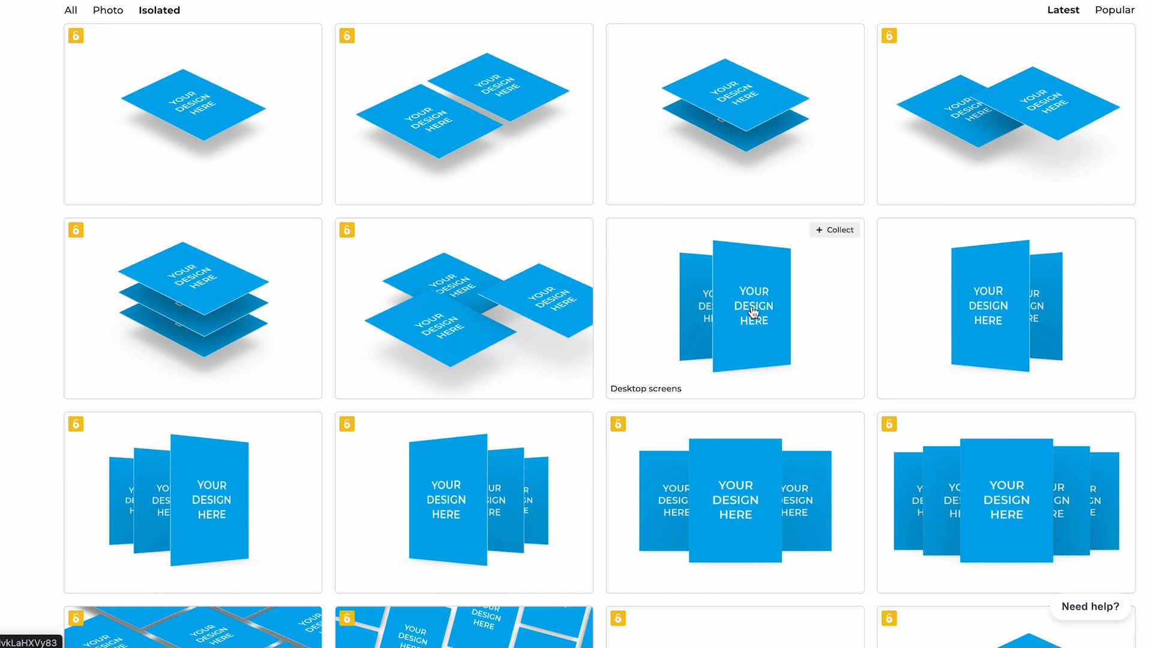
mouse_move(991, 320)
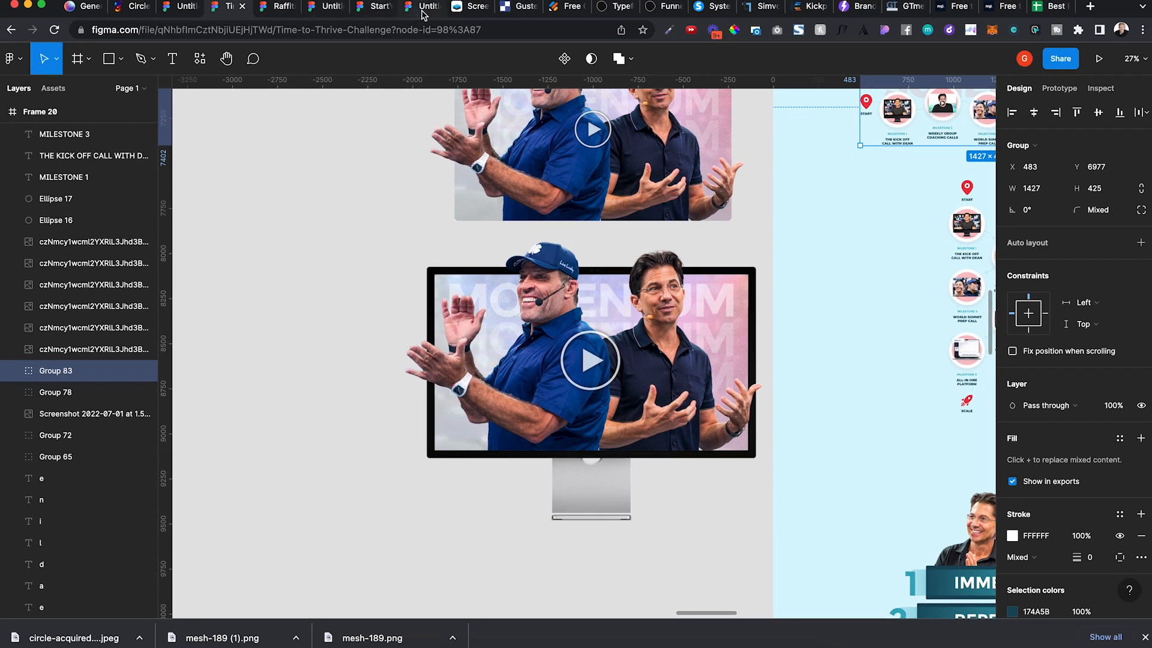
Step: Leave the Studio Display mockup file and switch to another browser tab
left_click(469, 7)
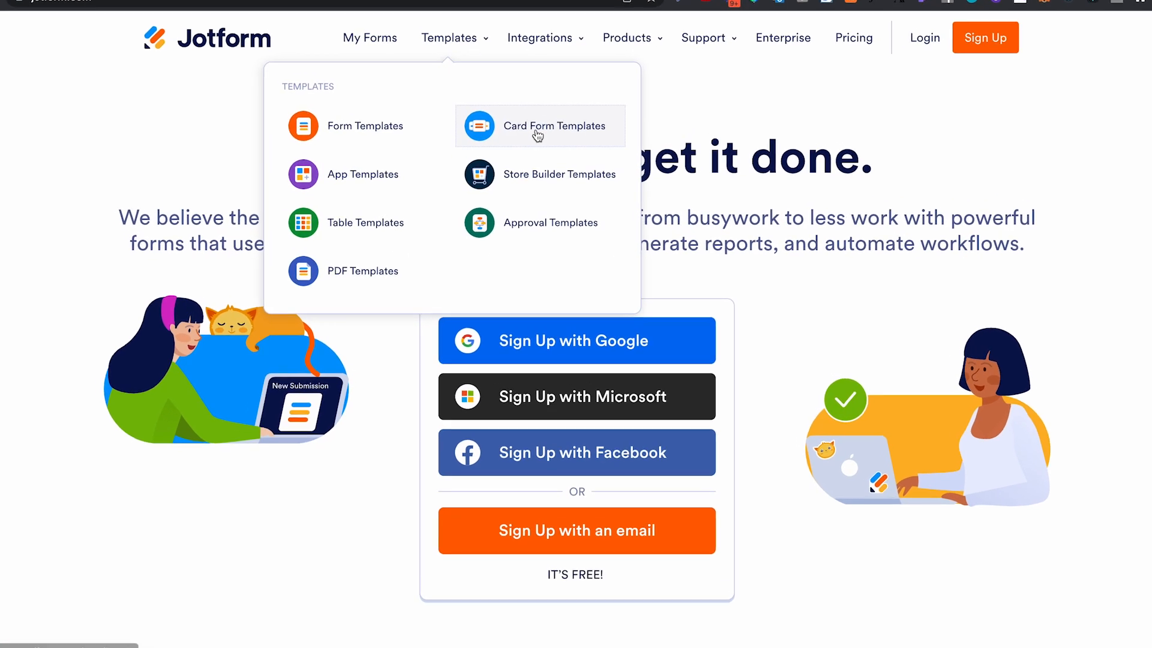
Step: Browse Jotform's Card Form Templates from the Templates menu
left_click(365, 125)
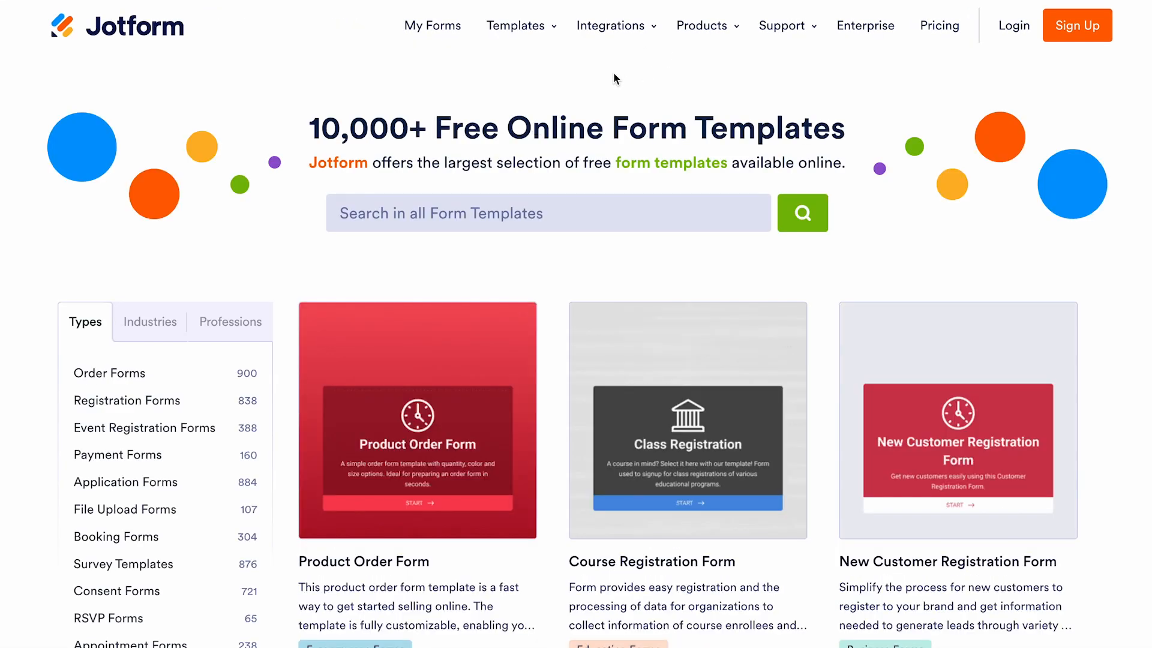
mouse_move(1145, 291)
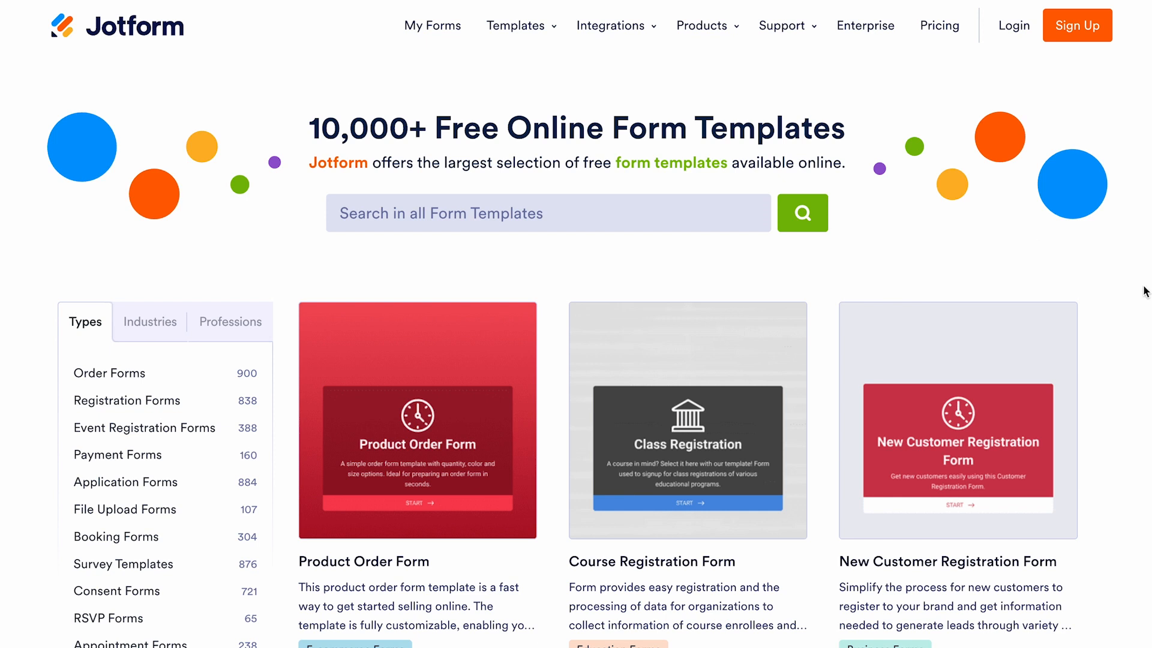
mouse_move(1103, 327)
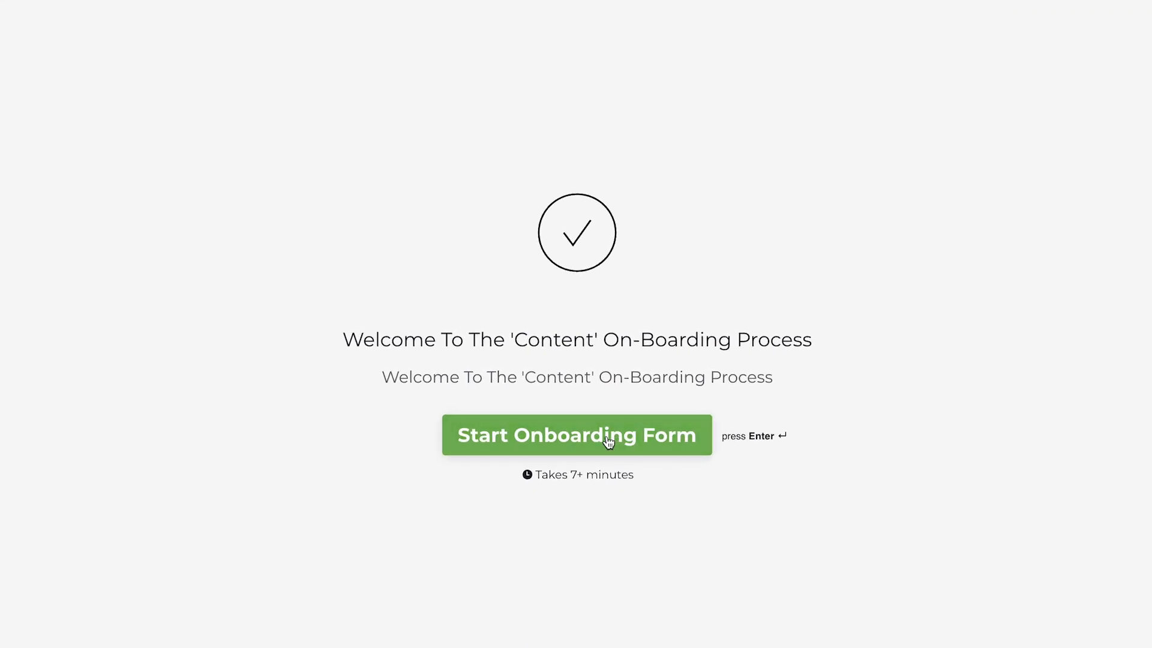
Step: Start the Typeform onboarding form and advance through its questions to the logo upload
left_click(576, 434)
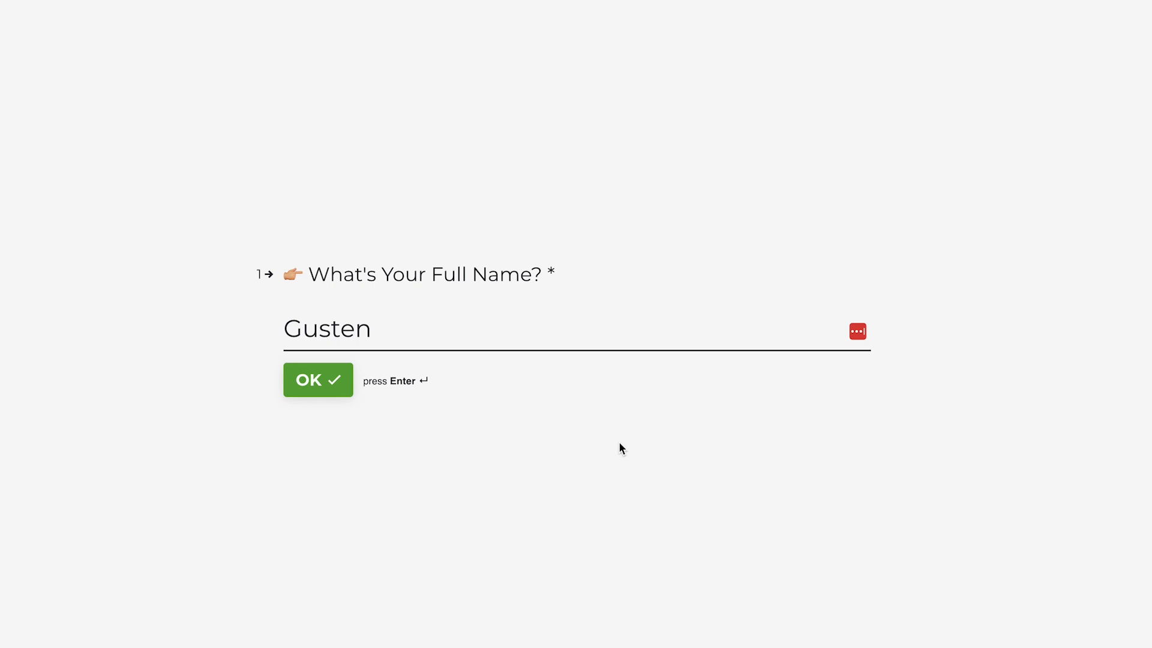
left_click(318, 380)
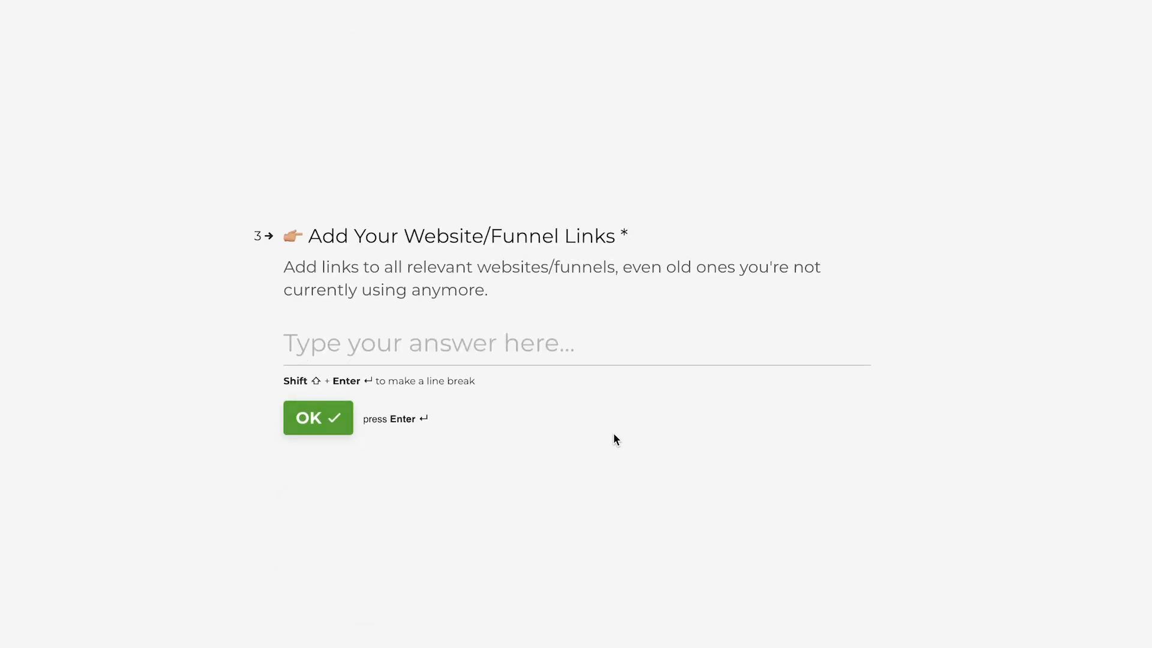
left_click(317, 417)
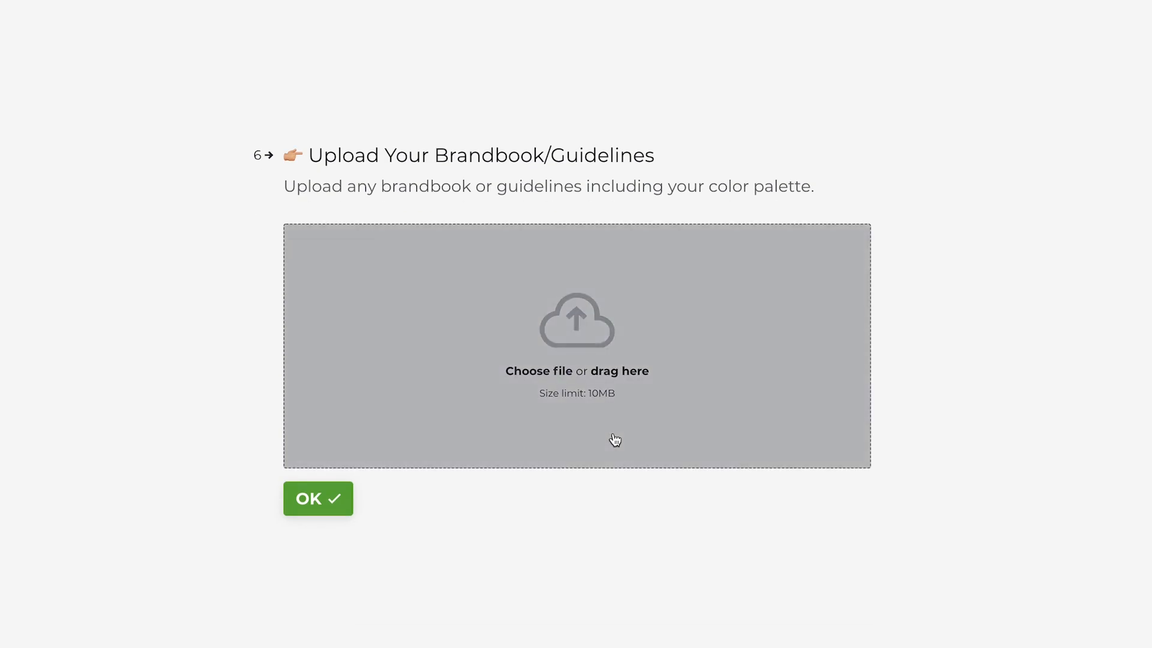
mouse_move(231, 238)
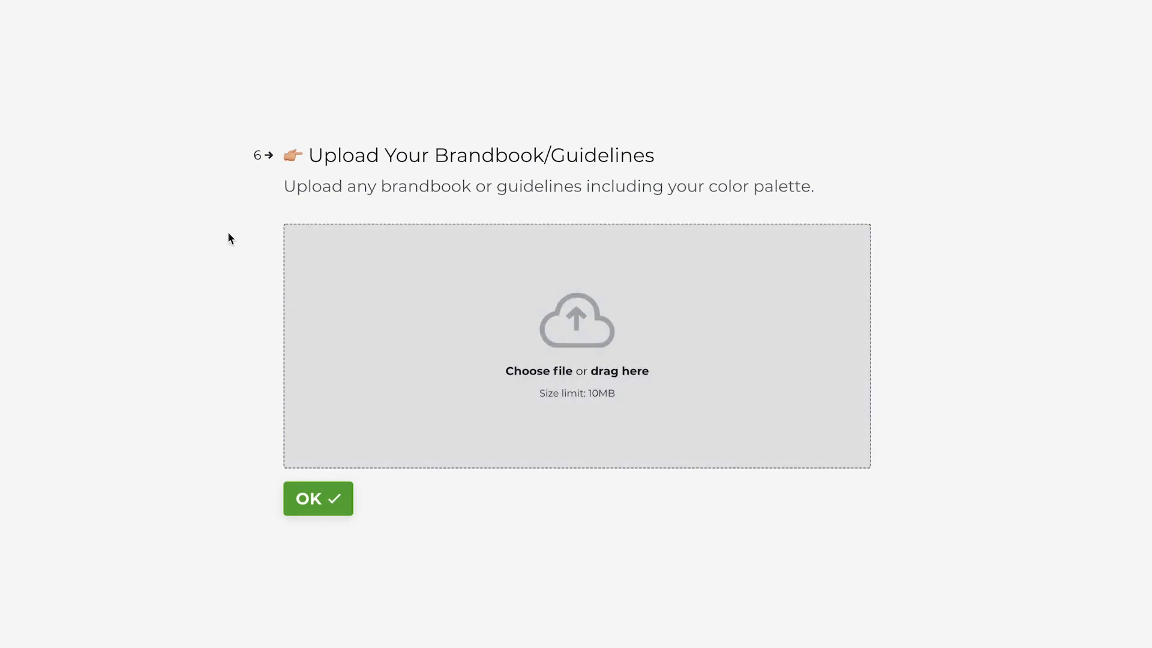
left_click(318, 498)
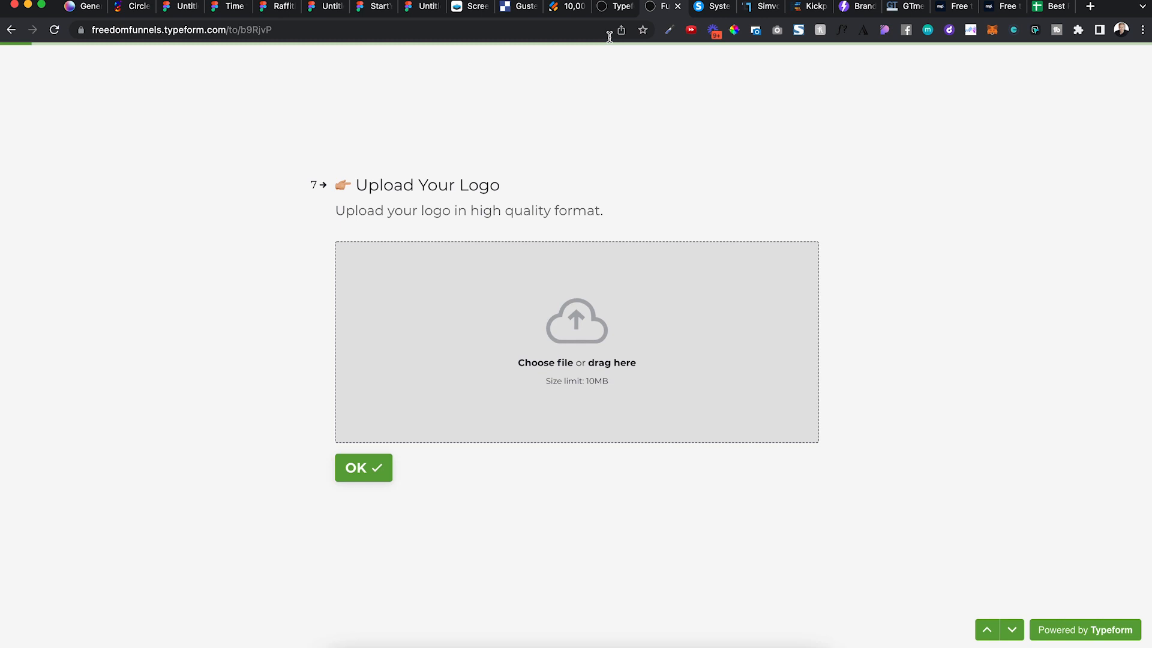
mouse_move(709, 7)
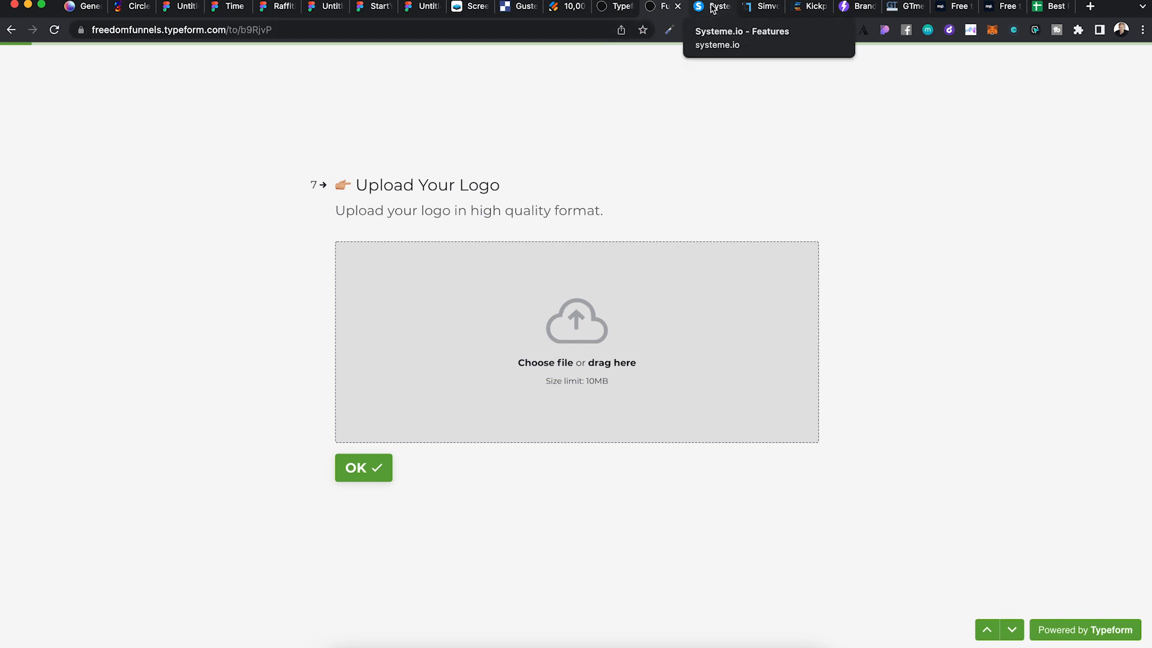
mouse_move(710, 10)
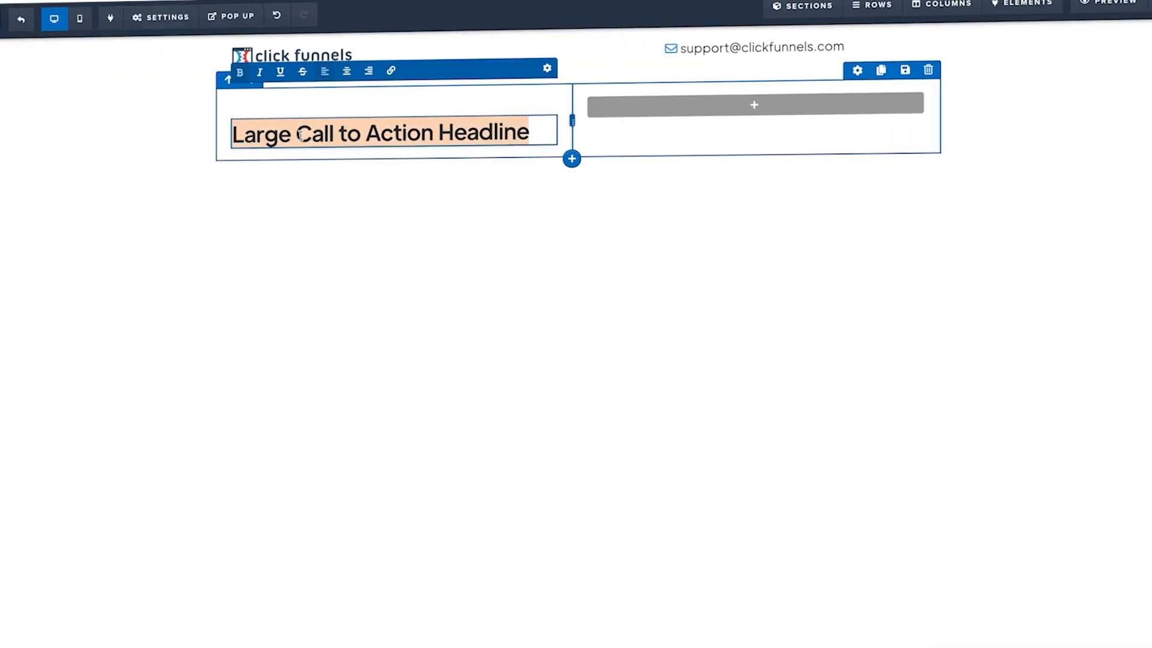
left_click(1067, 440)
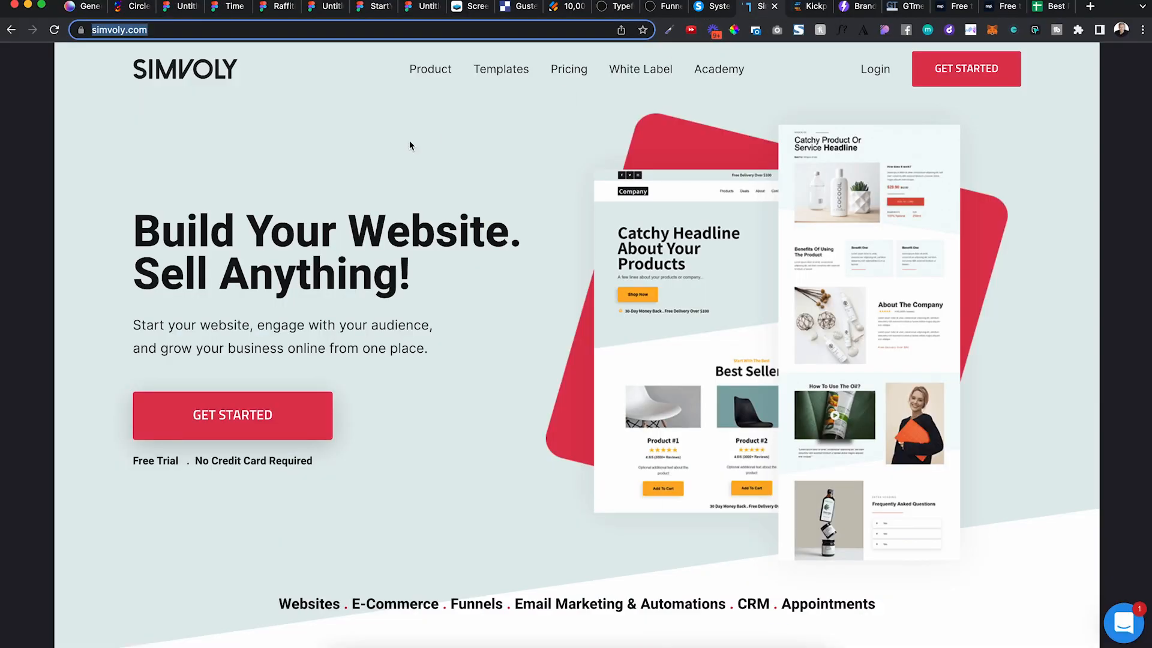
Step: Switch to the Kickpages site, then the Systeme.io site, and look down its home page
left_click(808, 6)
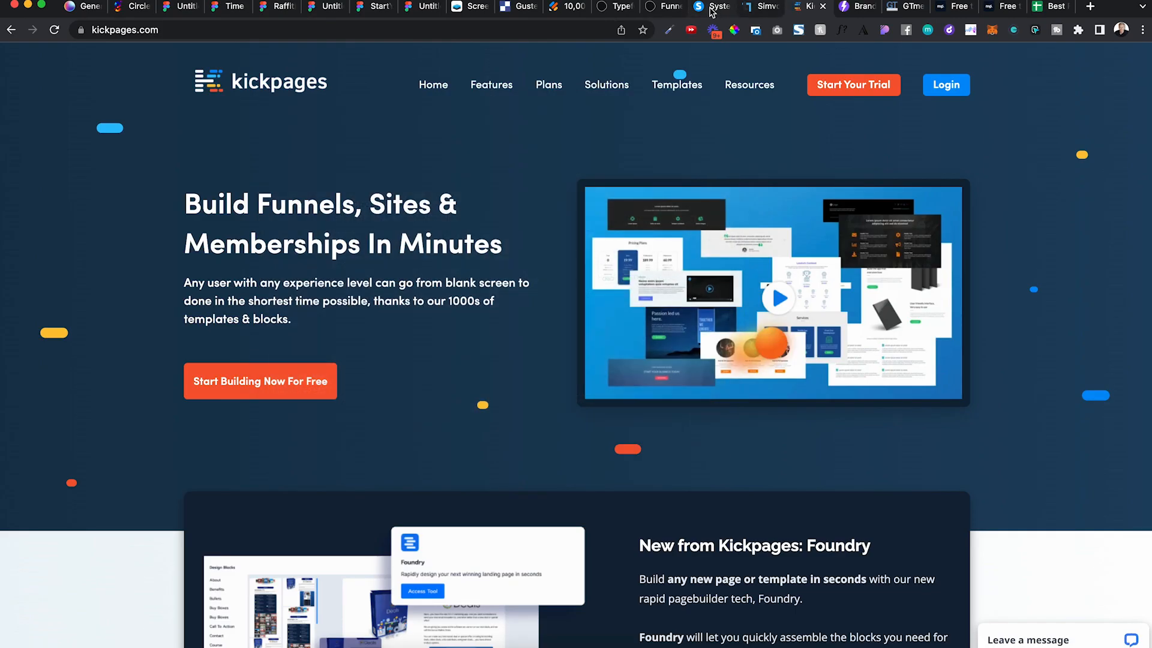
left_click(717, 6)
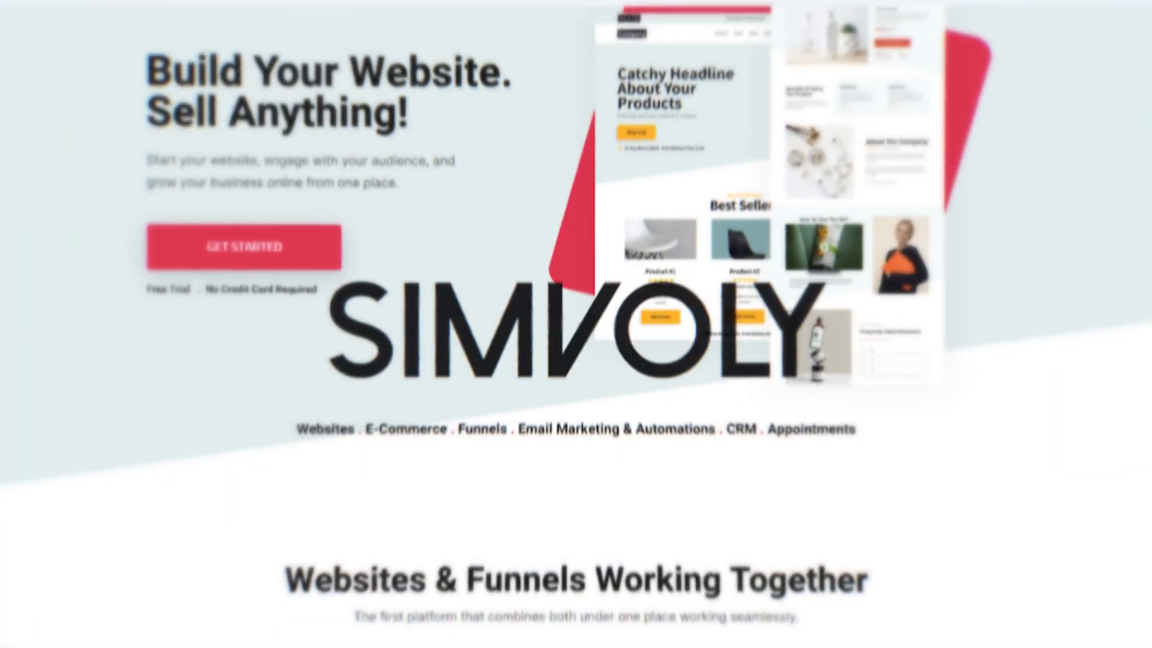
scroll("down", 3)
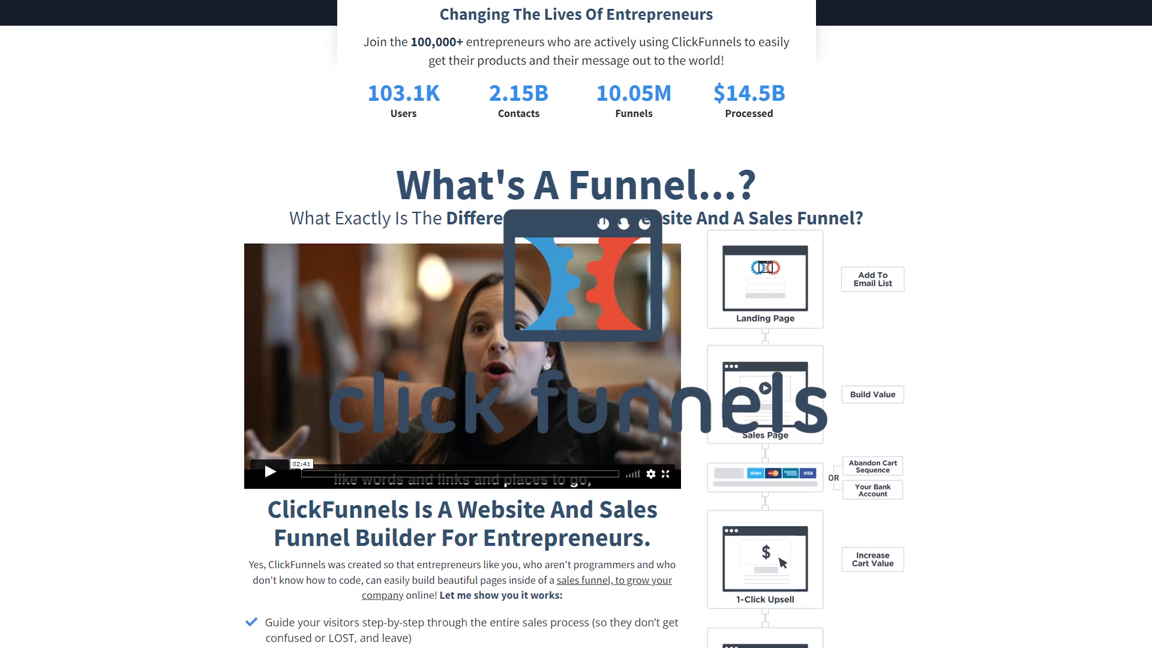
scroll("down", 3)
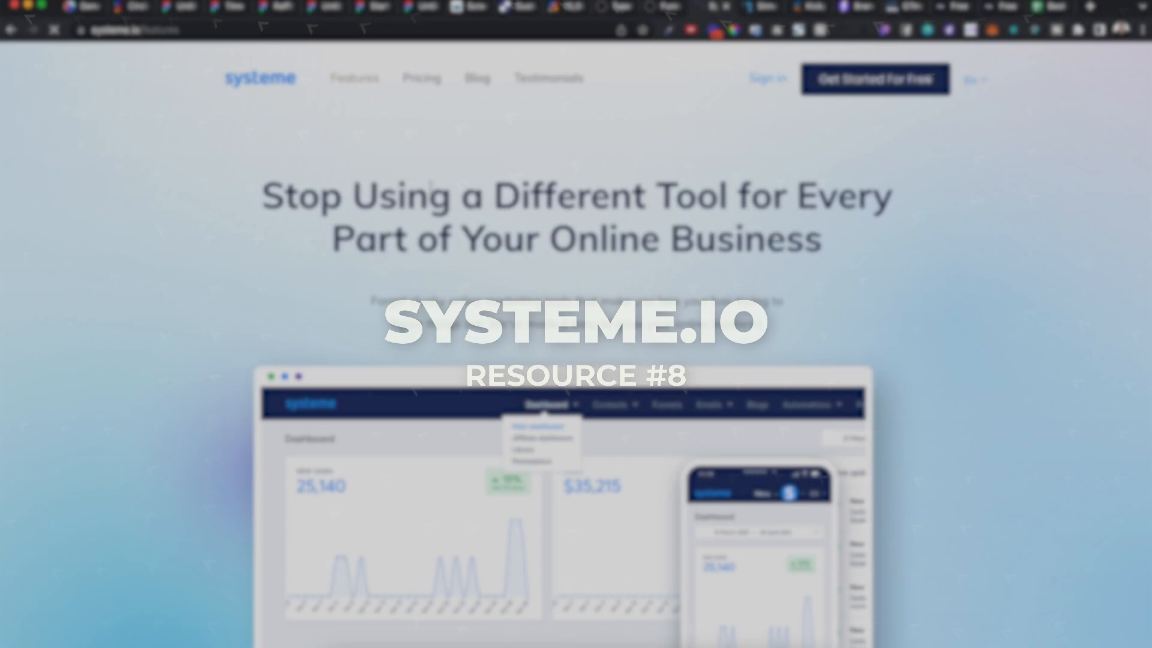
Step: Show Systeme.io's plans: Free, Startup, Webinar and Unlimited, $0 to $97 per month
left_click(406, 52)
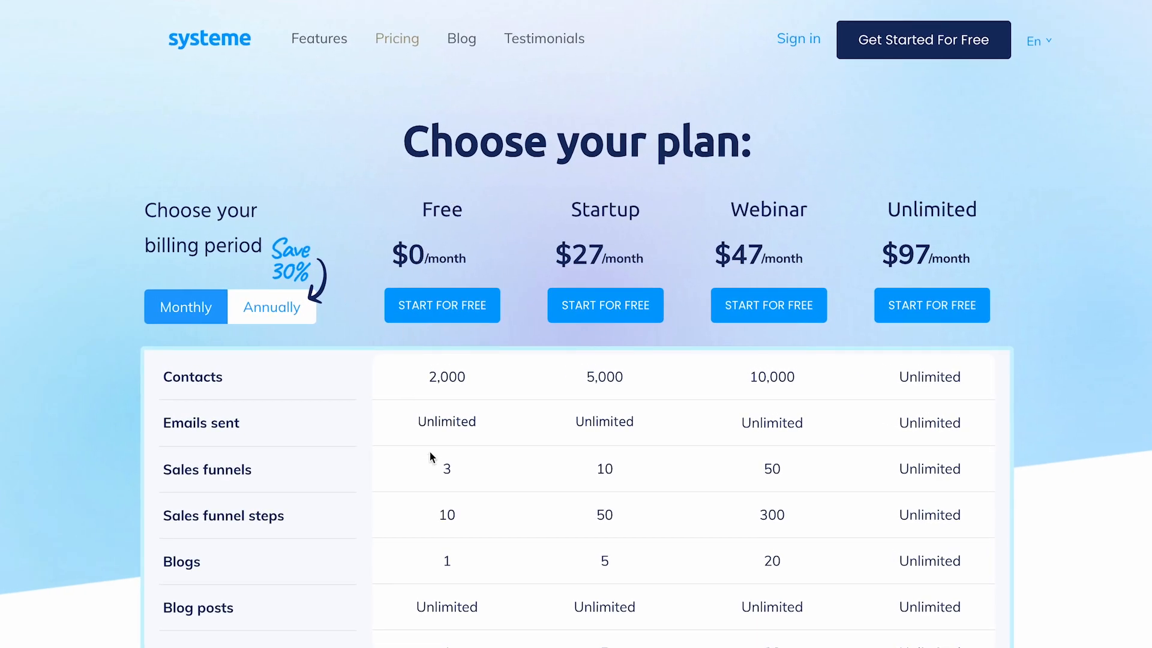
mouse_move(461, 584)
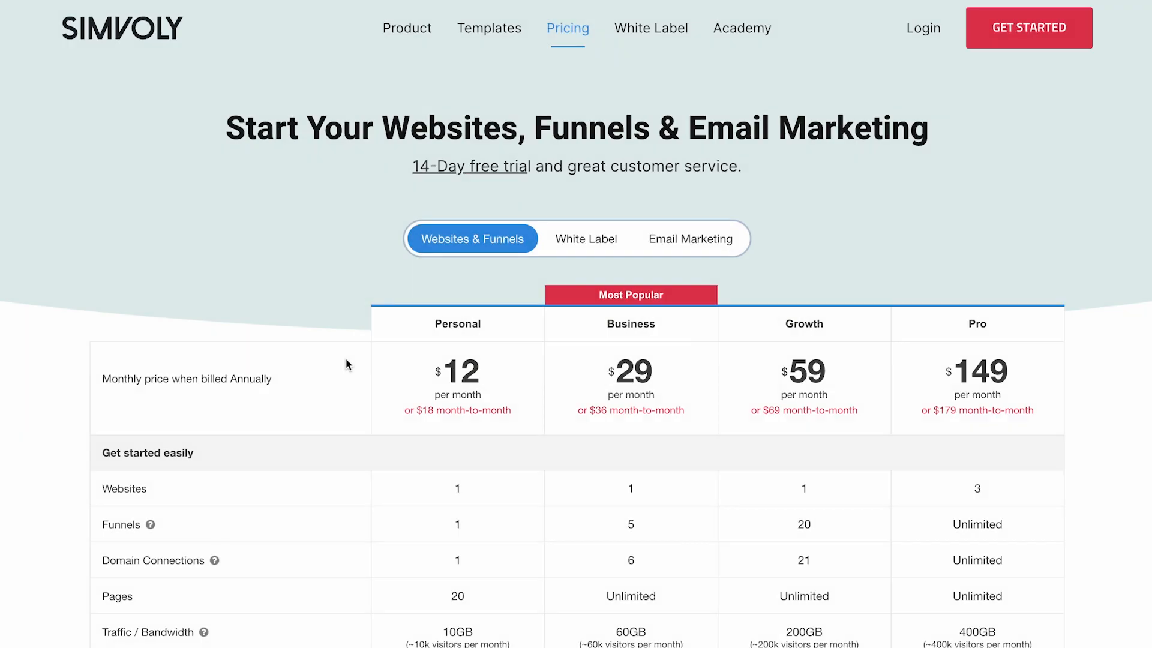
mouse_move(464, 537)
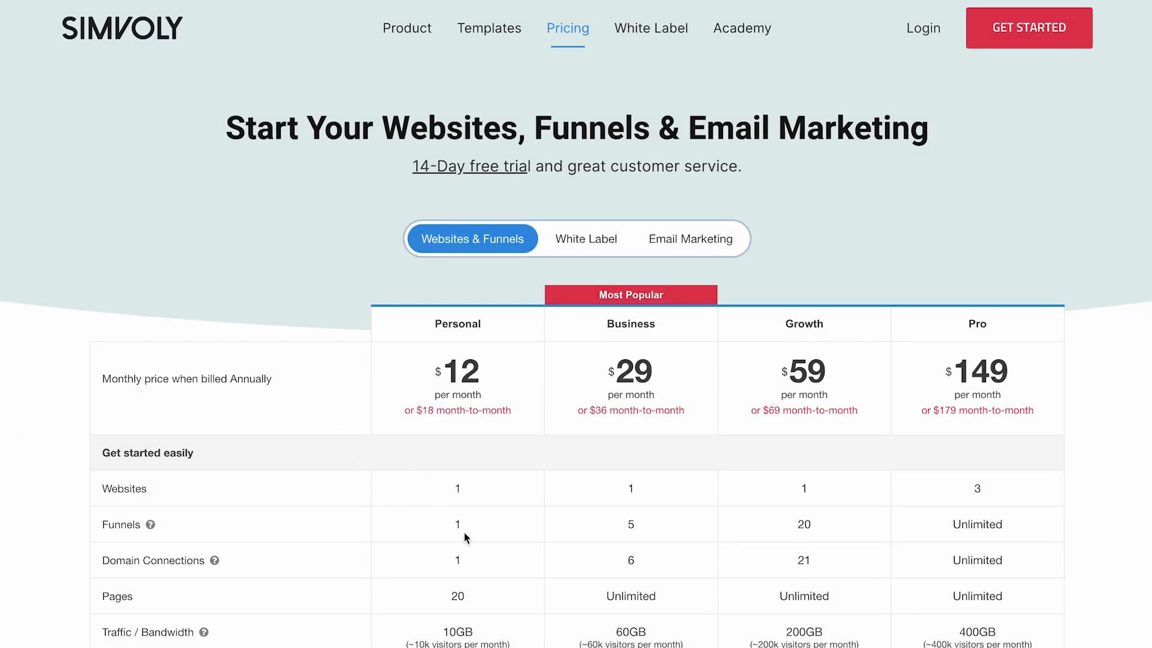
Step: Scroll through Simvoly's Personal, Business, Growth and Pro plan table and back up
scroll("down", 3)
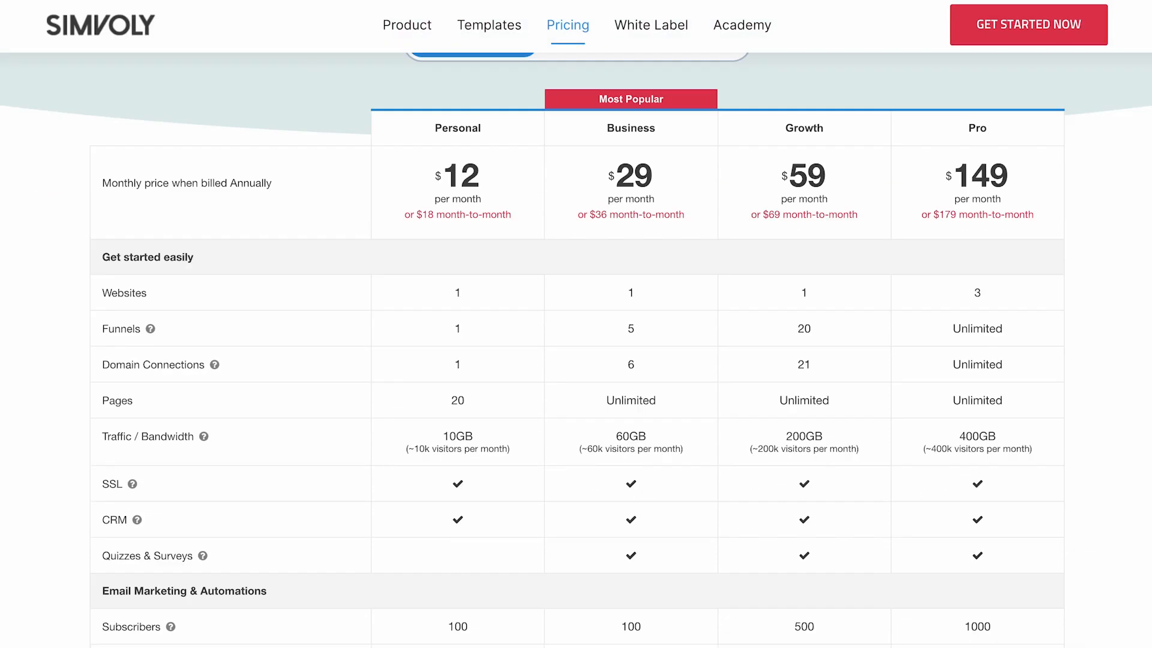
scroll("up", 3)
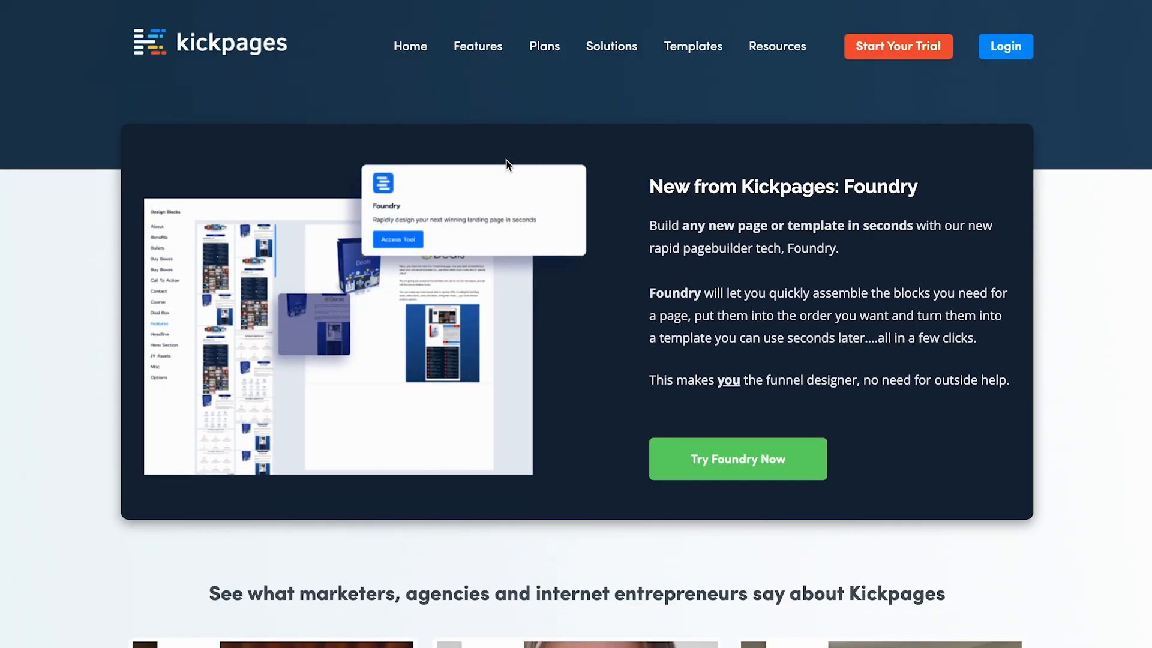
scroll("down", 3)
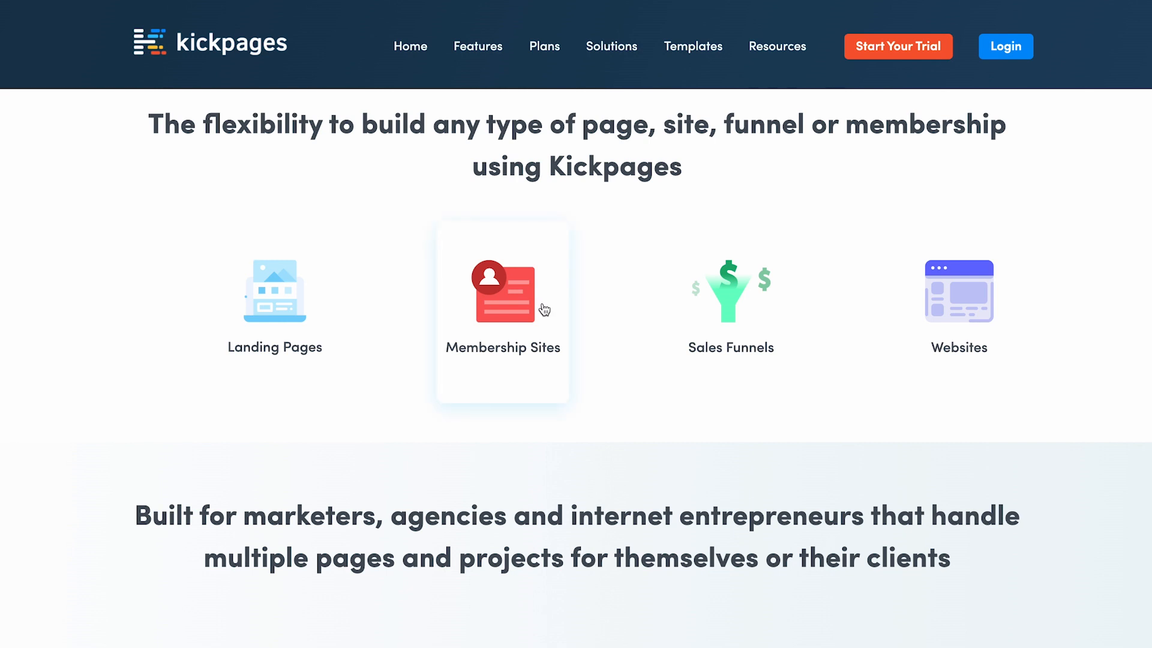
scroll("down", 3)
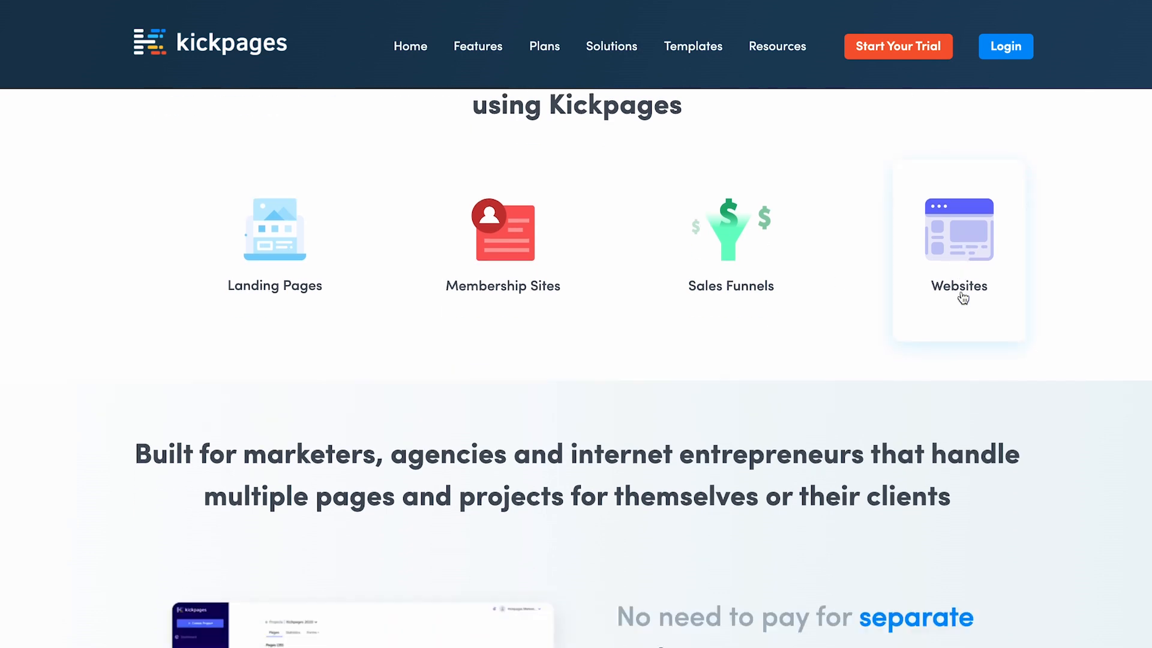
scroll("down", 3)
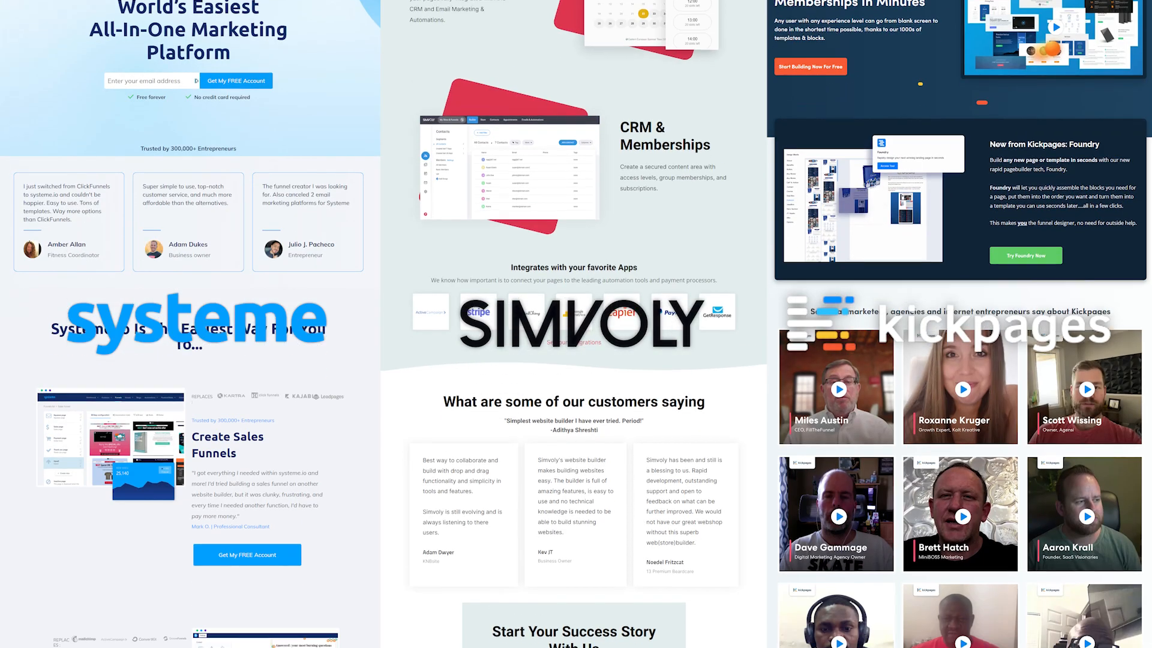
scroll("down", 3)
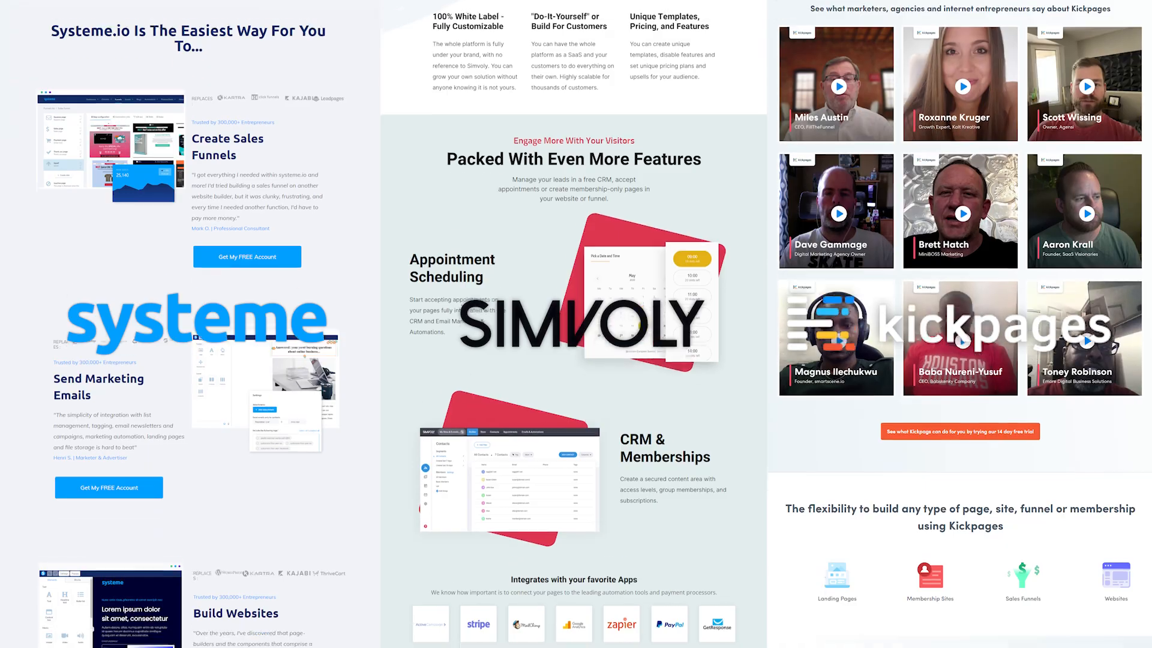
scroll("down", 3)
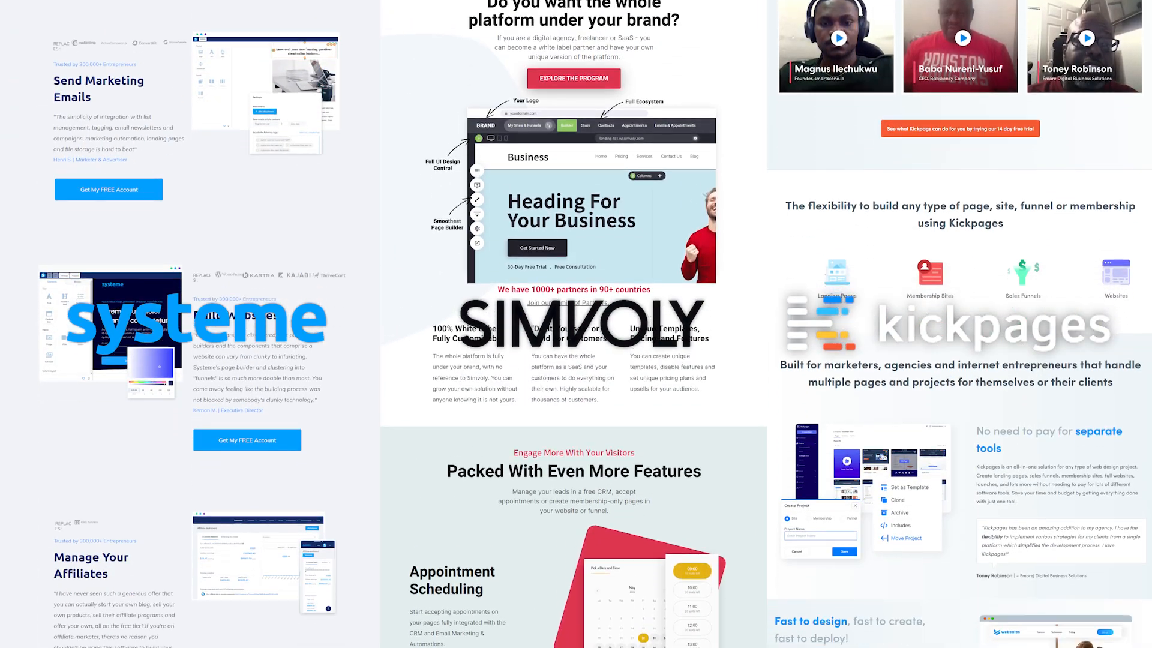
scroll("down", 3)
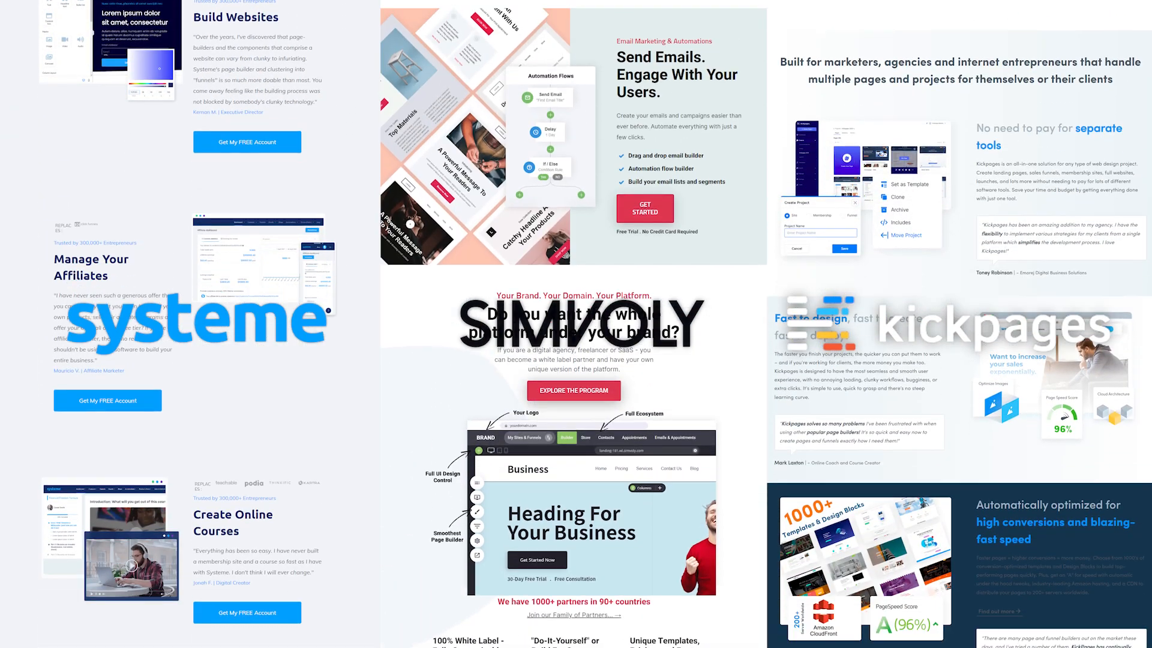
scroll("down", 3)
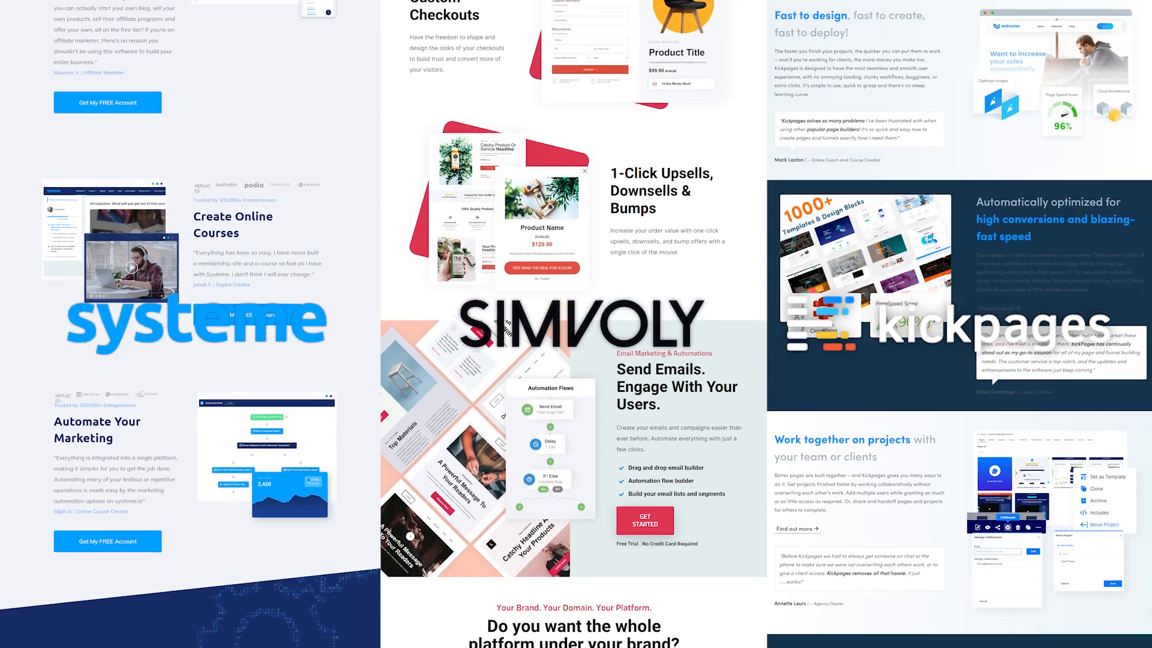
scroll("down", 3)
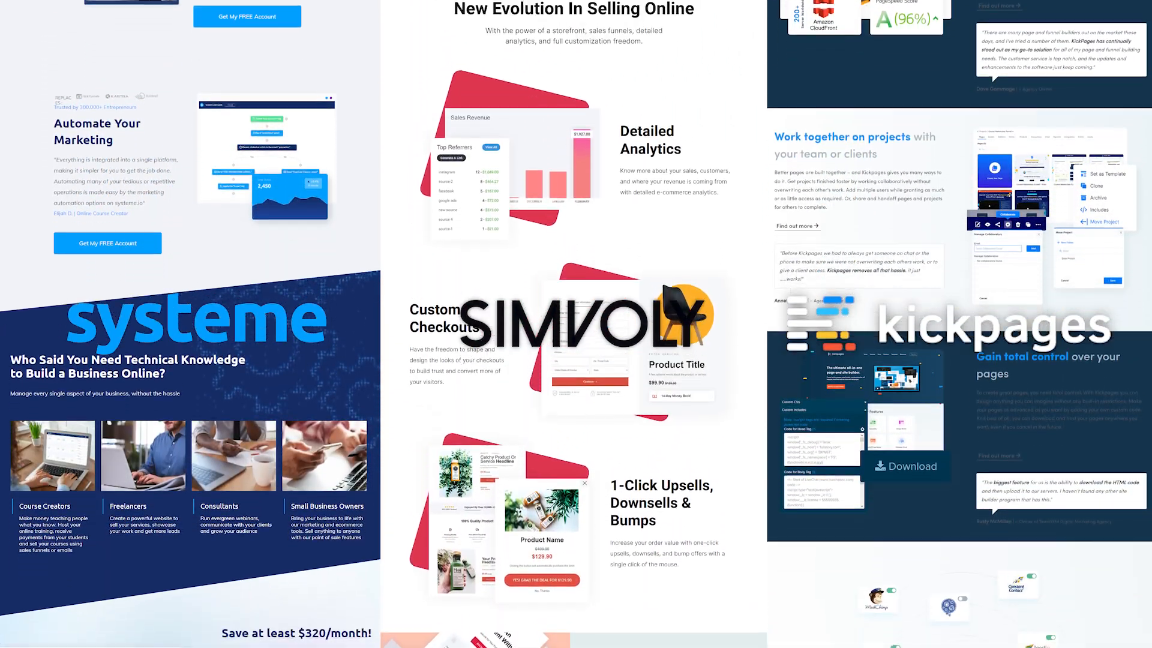
scroll("down", 3)
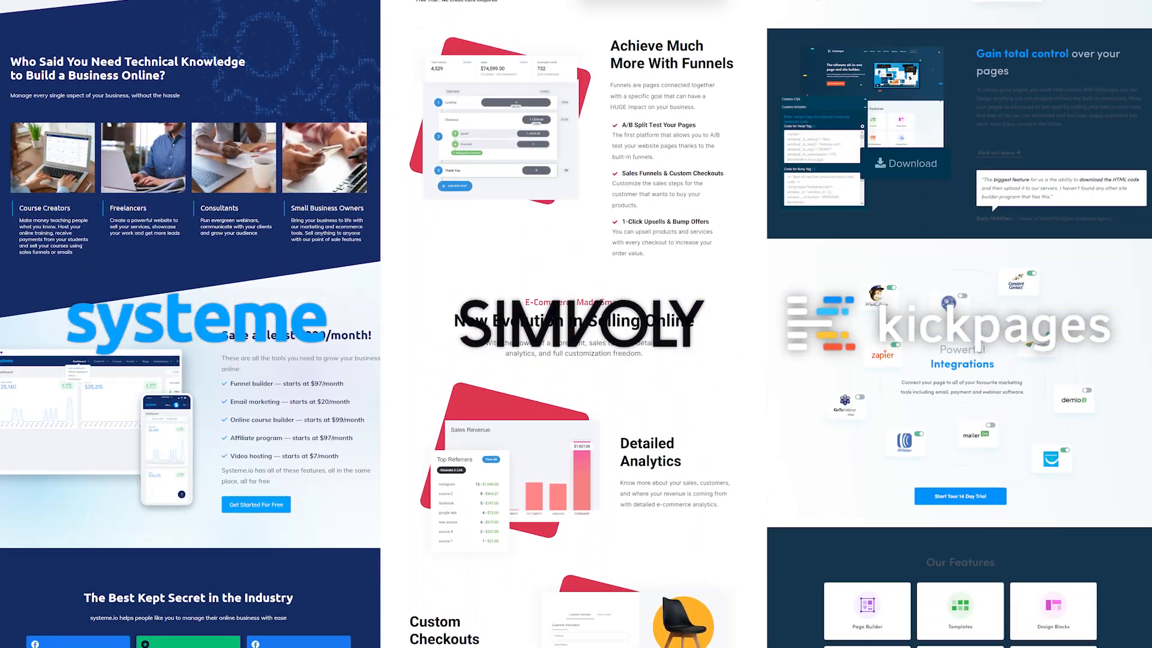
scroll("down", 3)
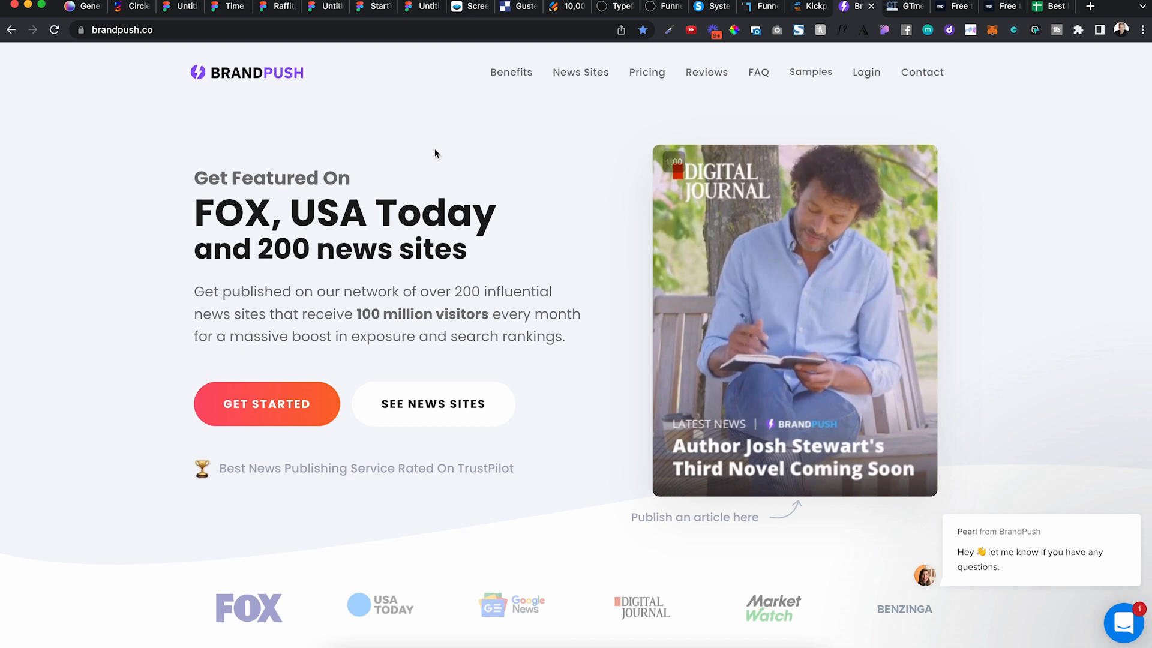
Step: Scroll to BrandPush's plans: Starter $195, Plus $229 and Pro $259
scroll("down", 3)
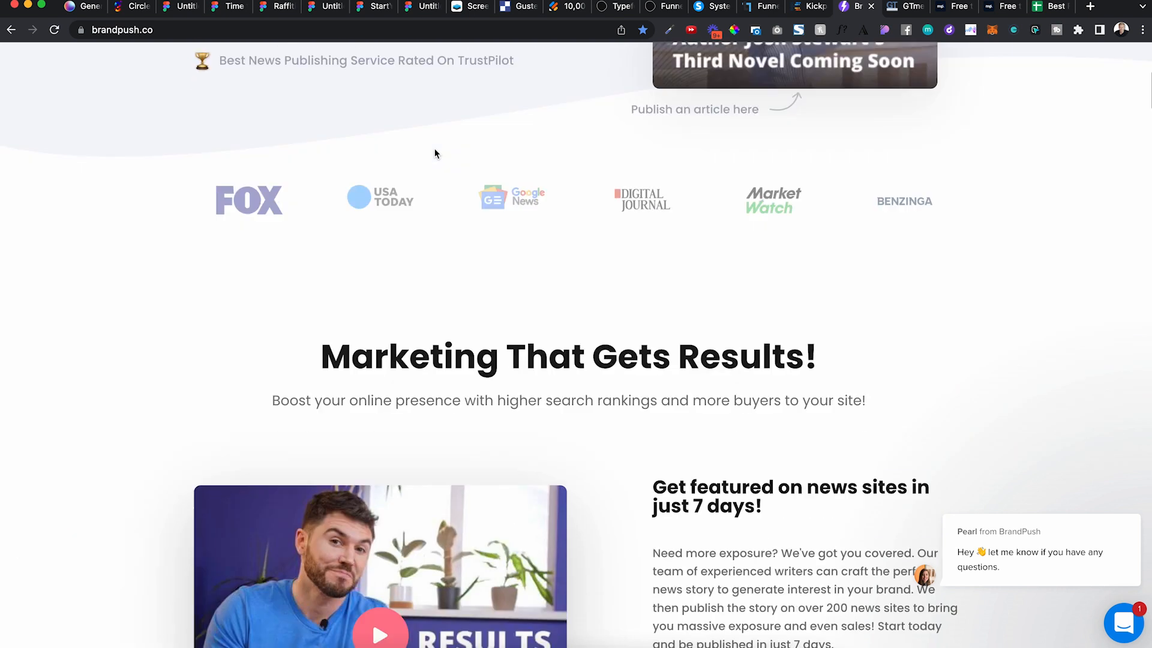
scroll("up", 3)
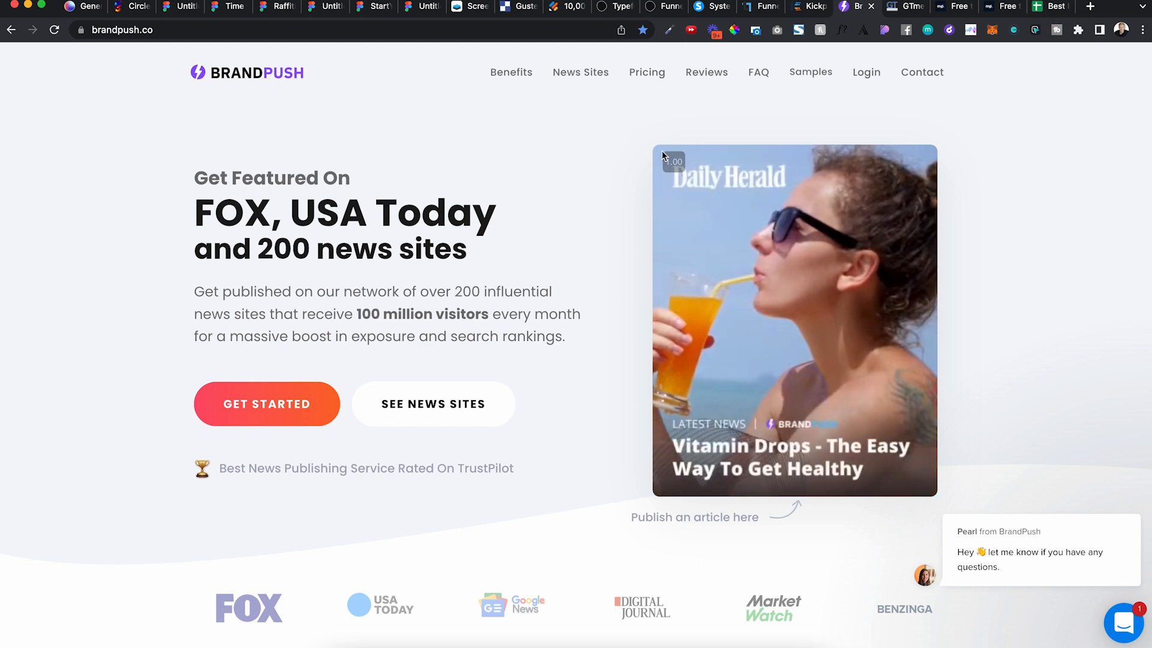
scroll("down", 3)
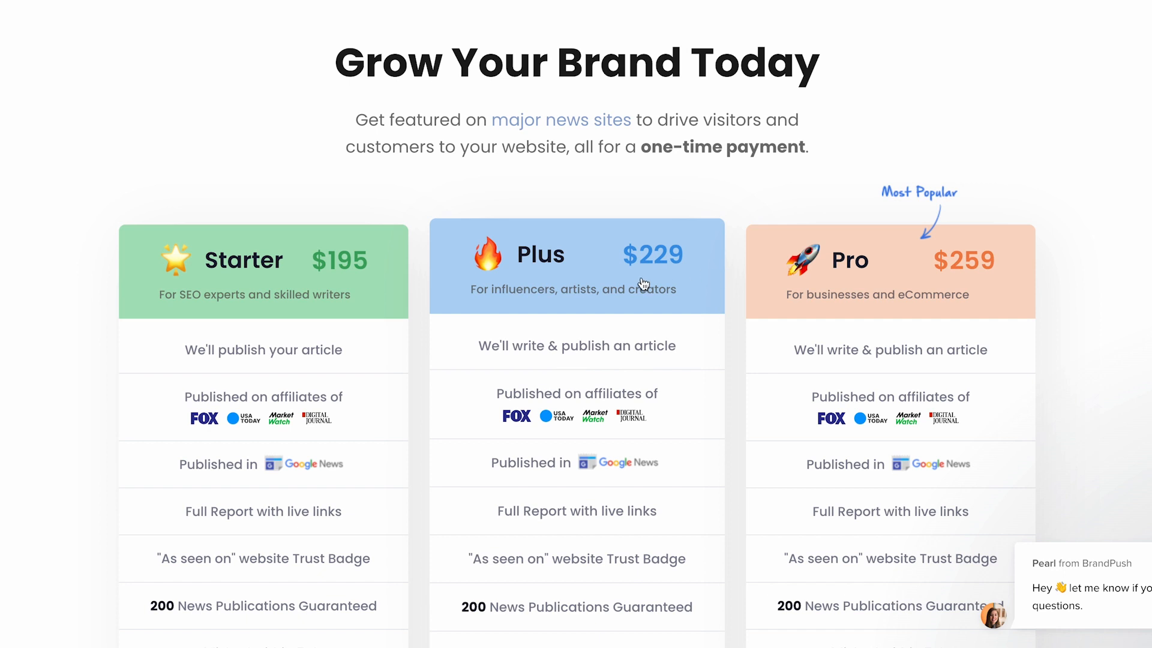
scroll("down", 3)
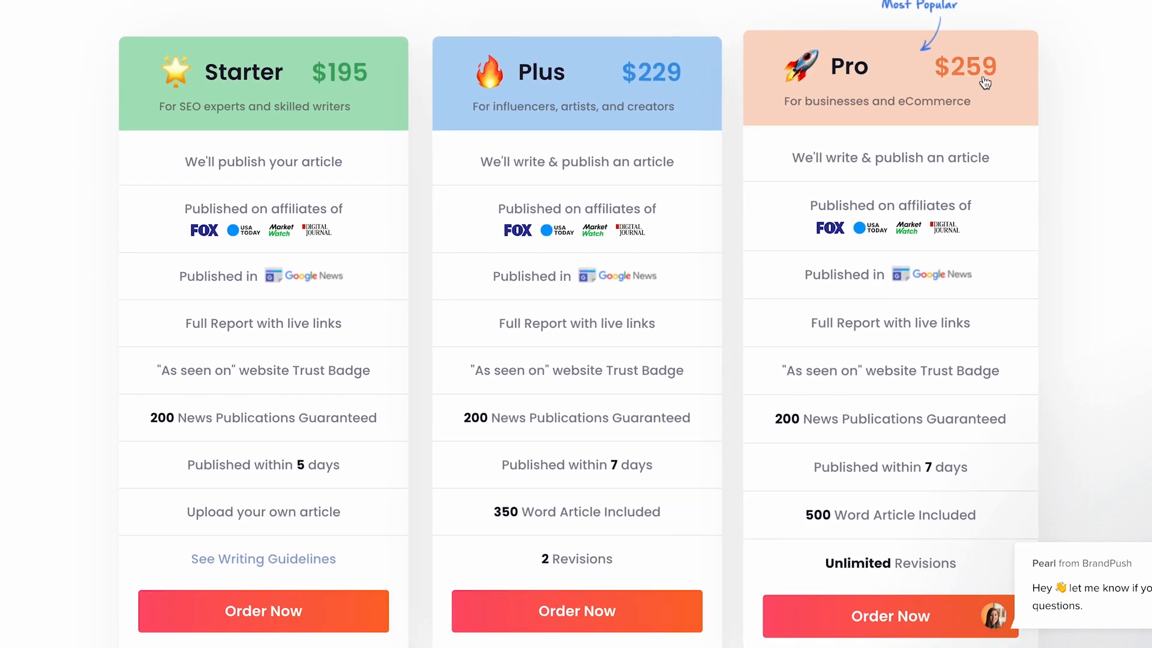
mouse_move(840, 161)
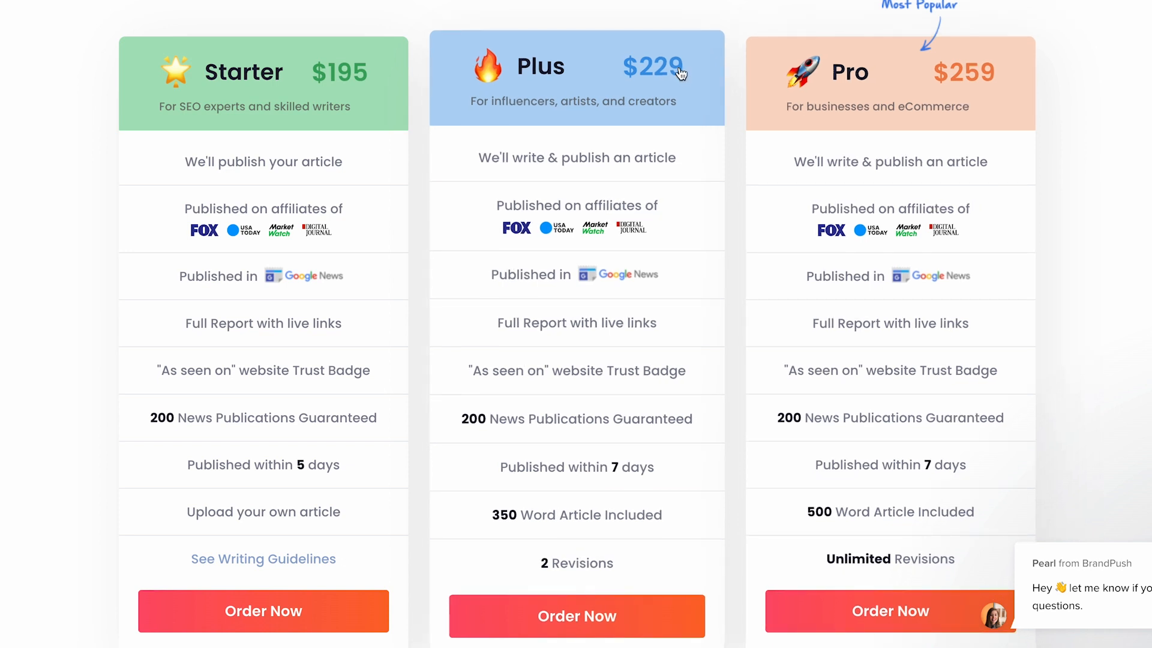
mouse_move(550, 163)
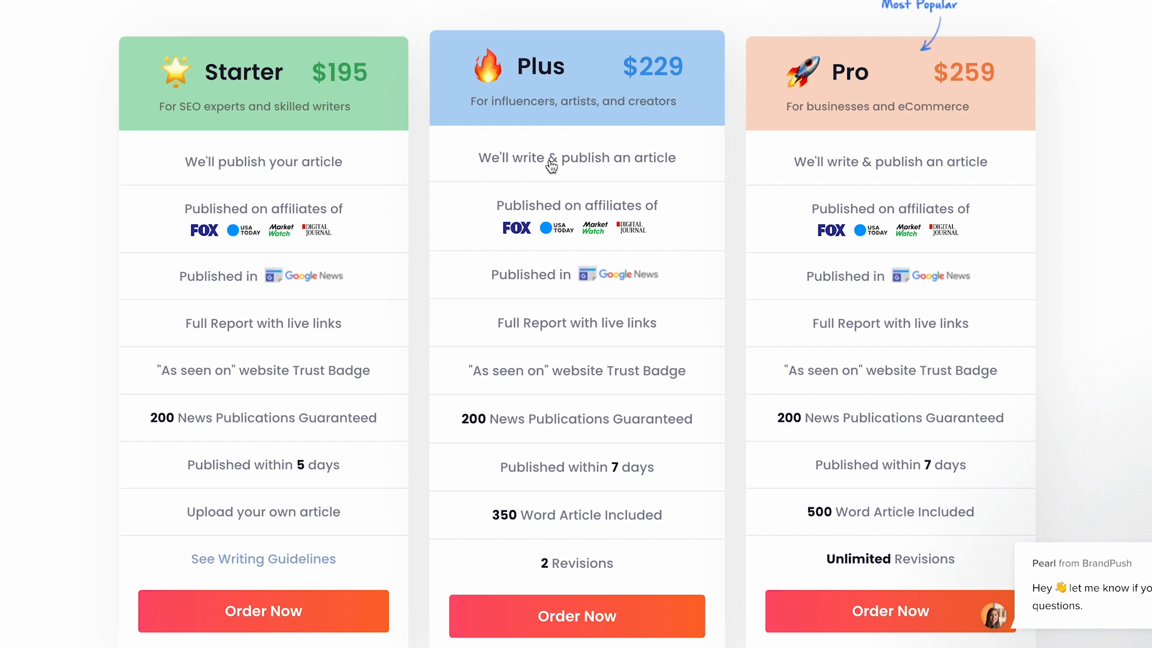
mouse_move(648, 373)
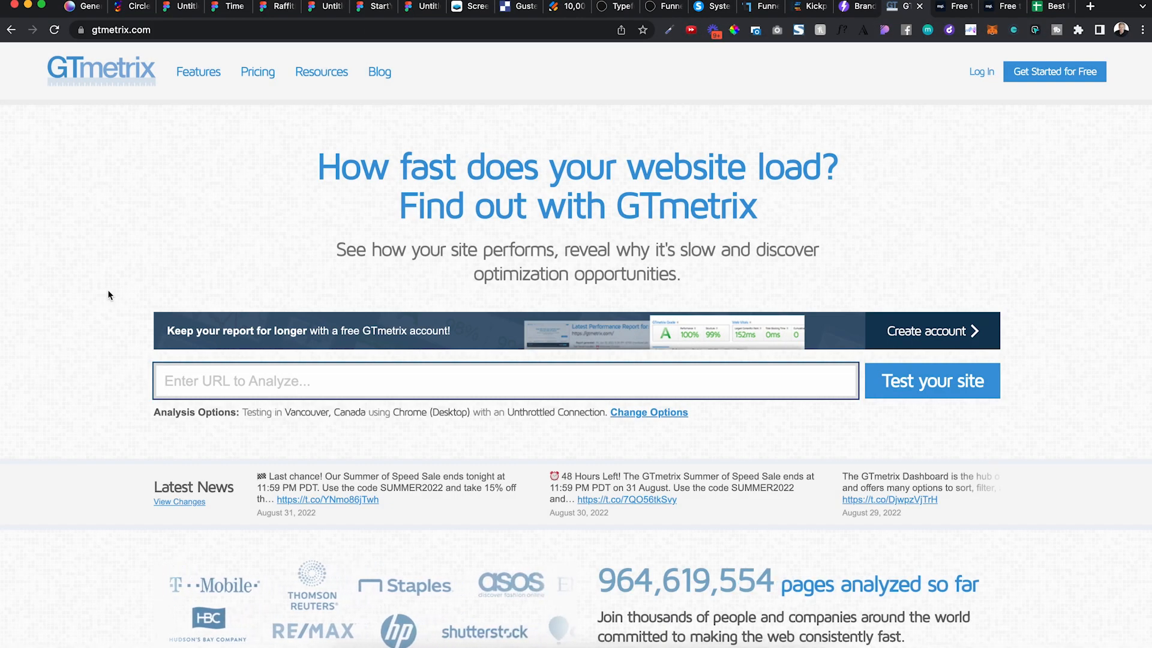
mouse_move(509, 73)
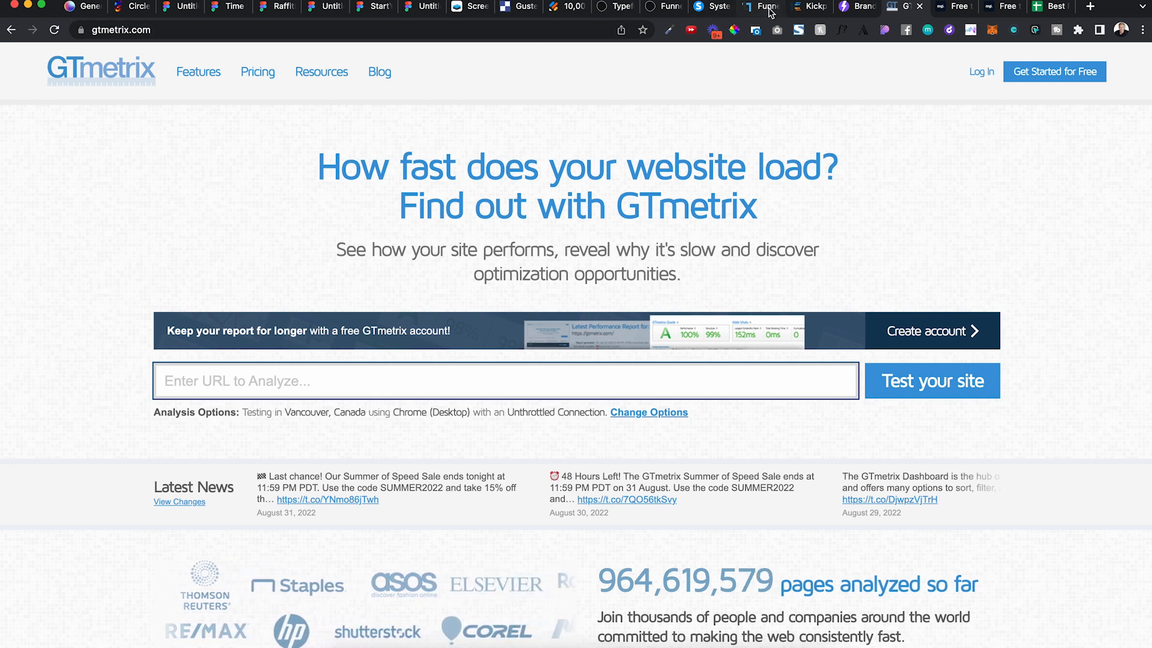
Step: Take the Simvoly address to GTmetrix and start the speed test for simvoly.com
left_click(759, 7)
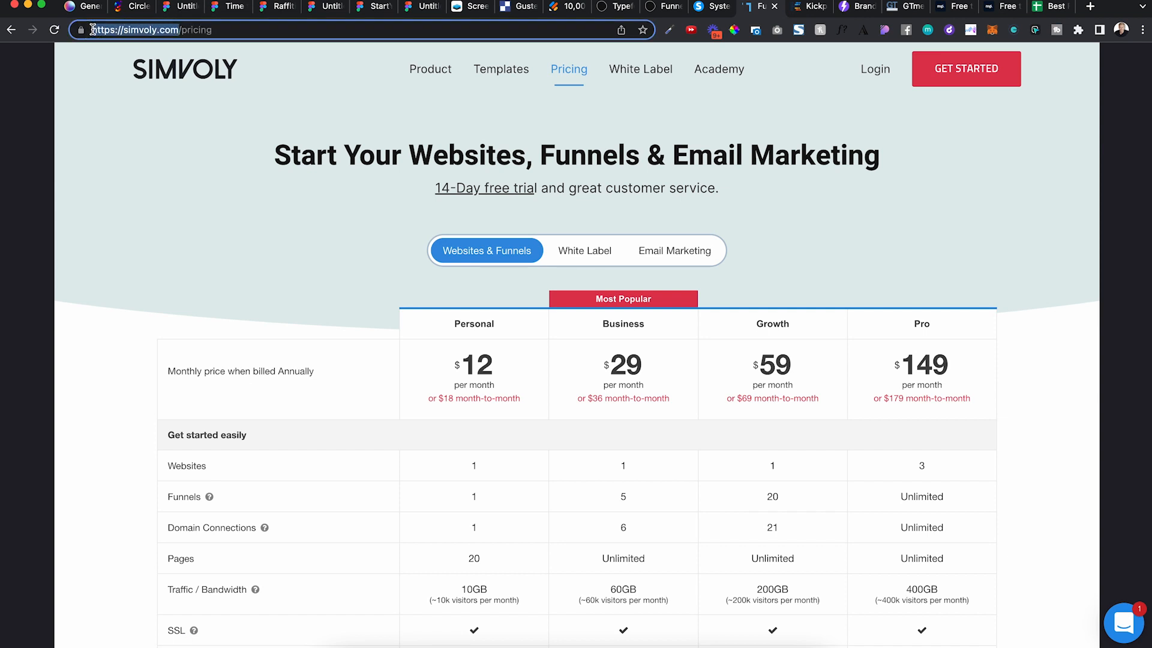
left_click(900, 6)
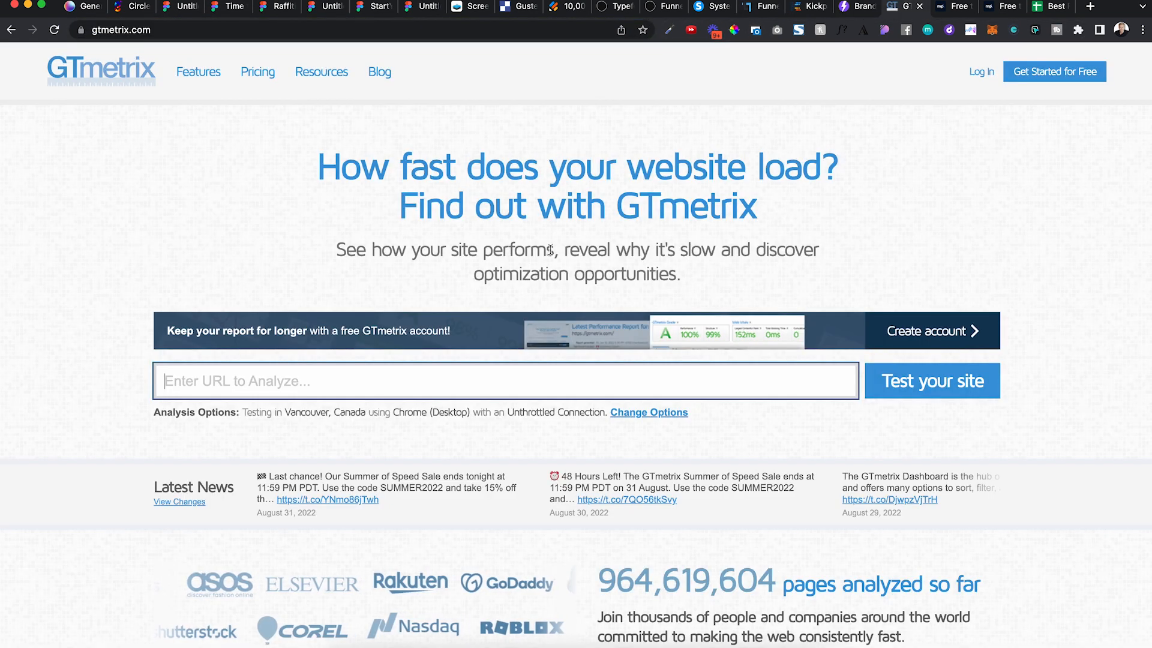
left_click(931, 380)
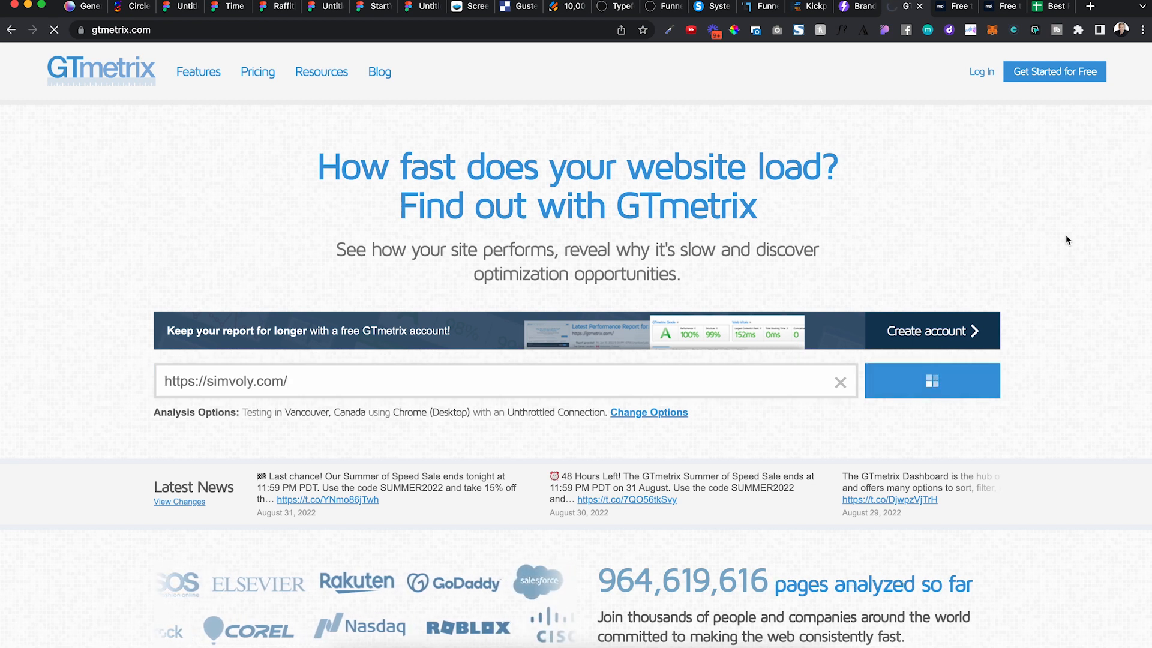
left_click(930, 380)
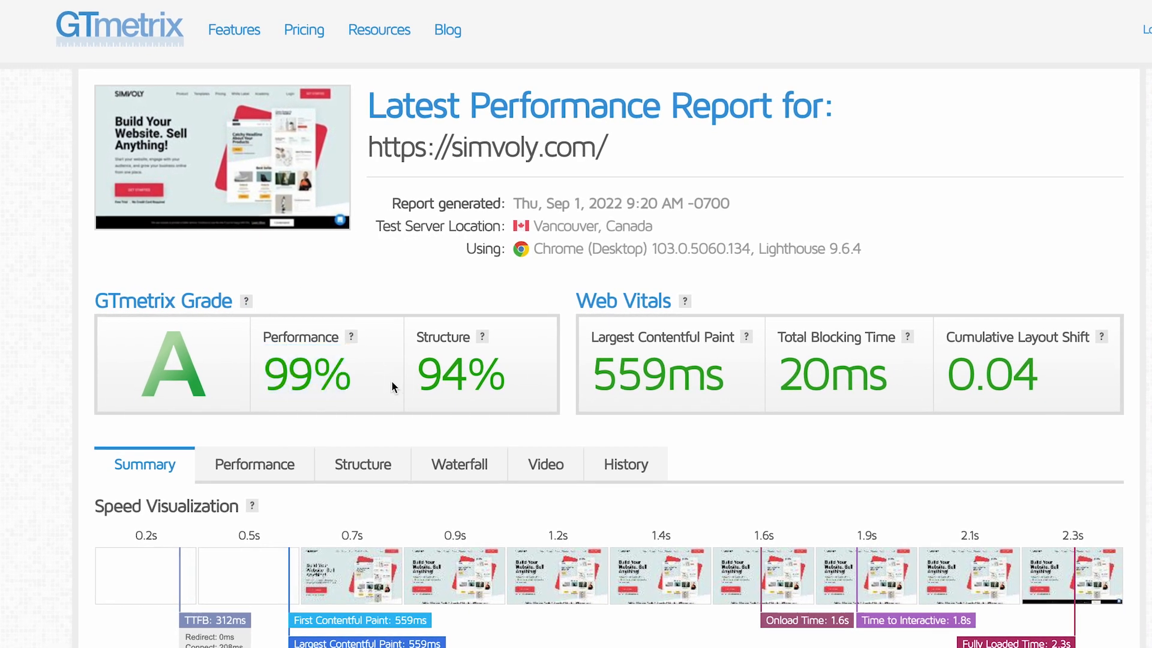
mouse_move(191, 394)
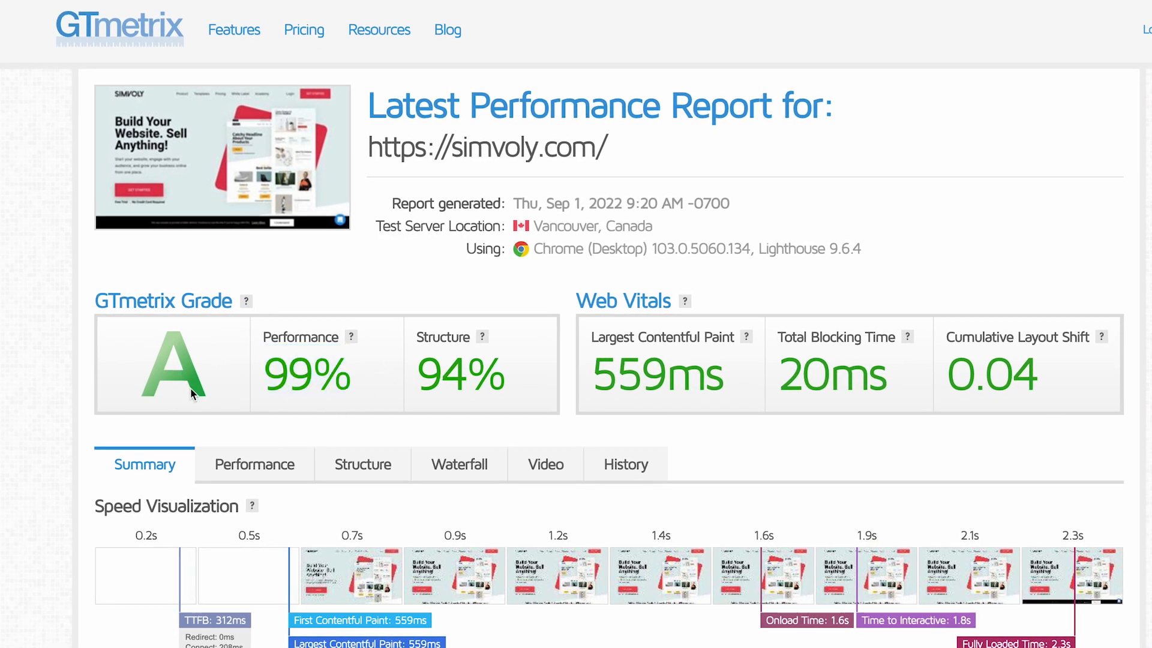
mouse_move(312, 319)
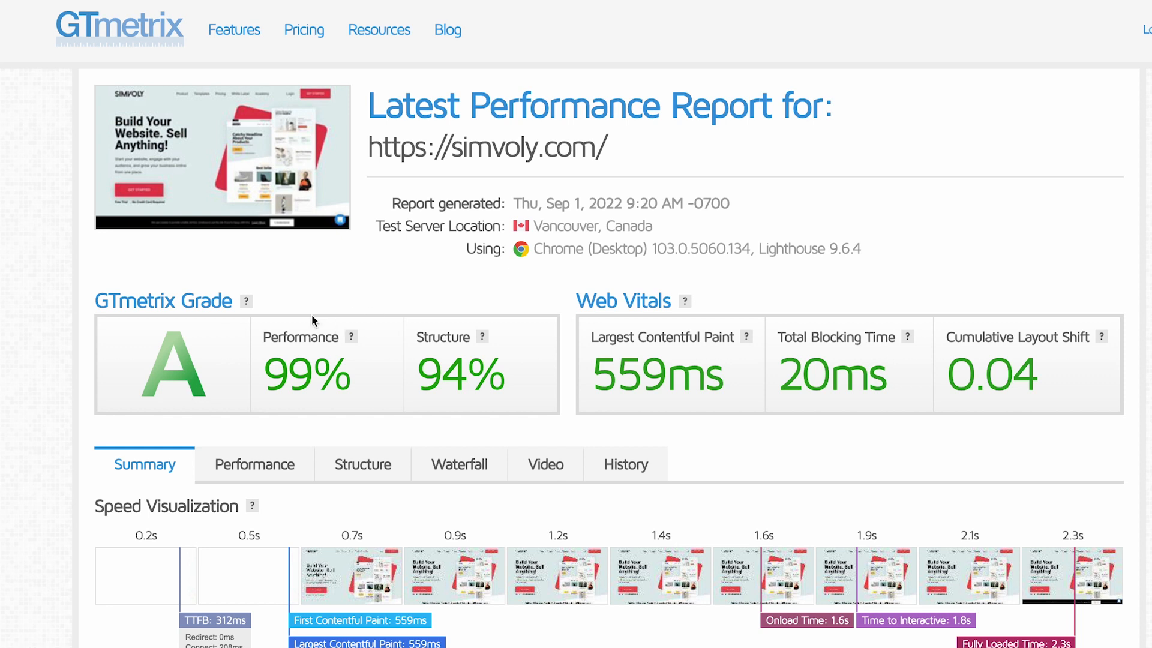
mouse_move(303, 363)
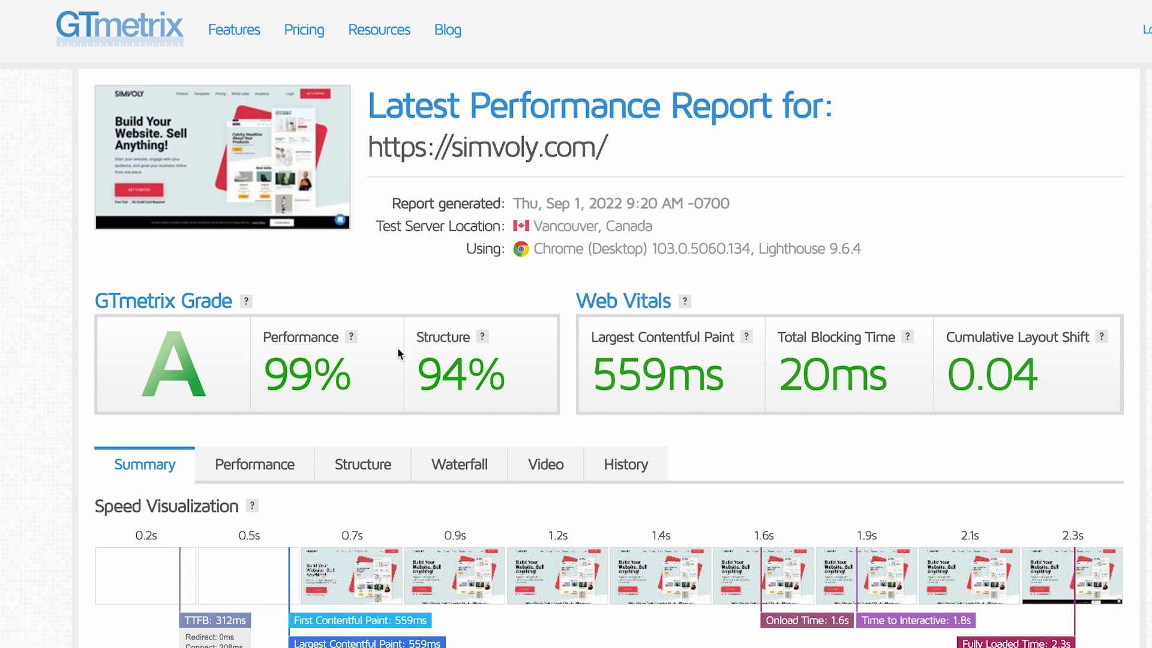
mouse_move(831, 105)
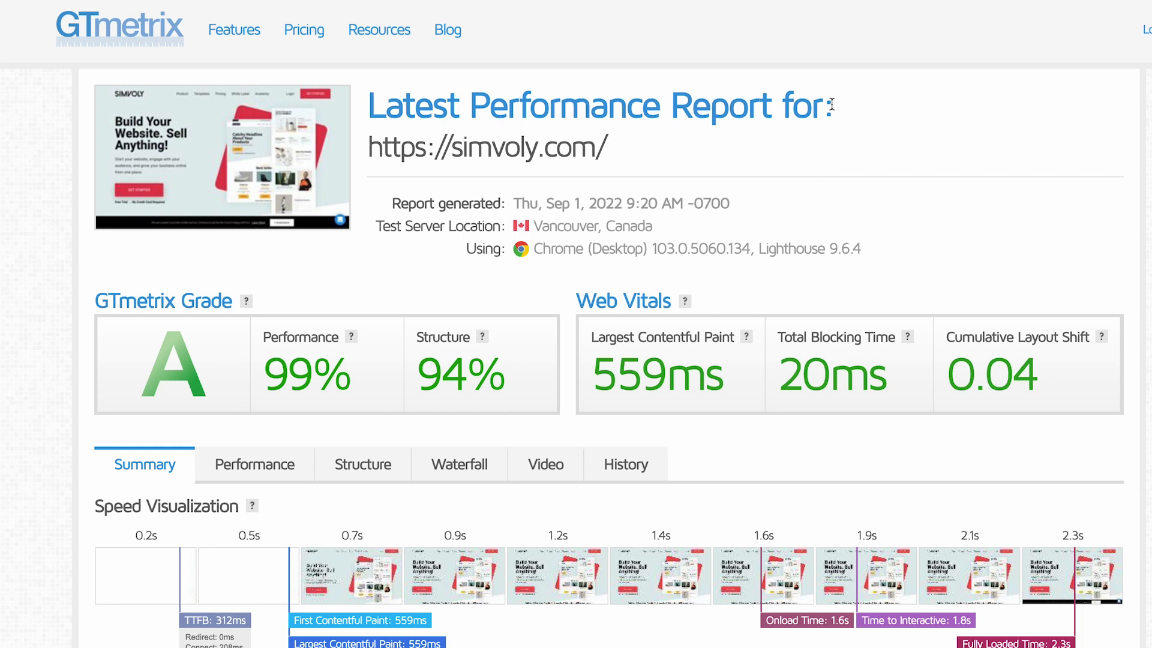
mouse_move(1017, 9)
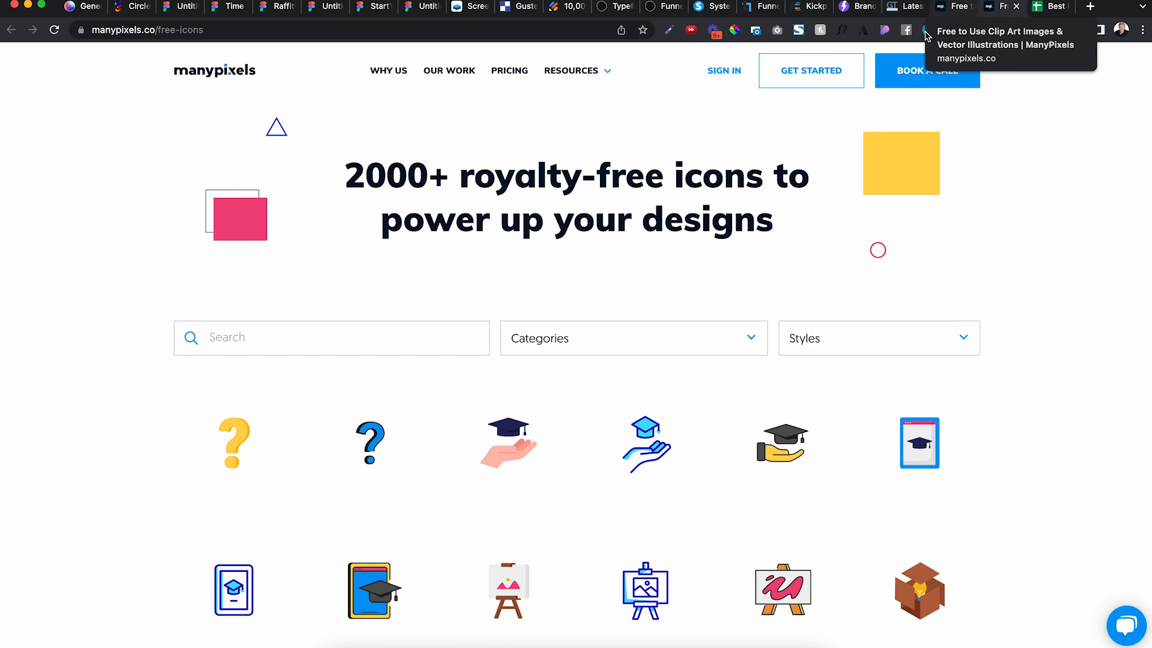
Step: Recolour the ManyPixels illustrations to #Ff2a2a and filter them by type in the Types dropdown
left_click(877, 337)
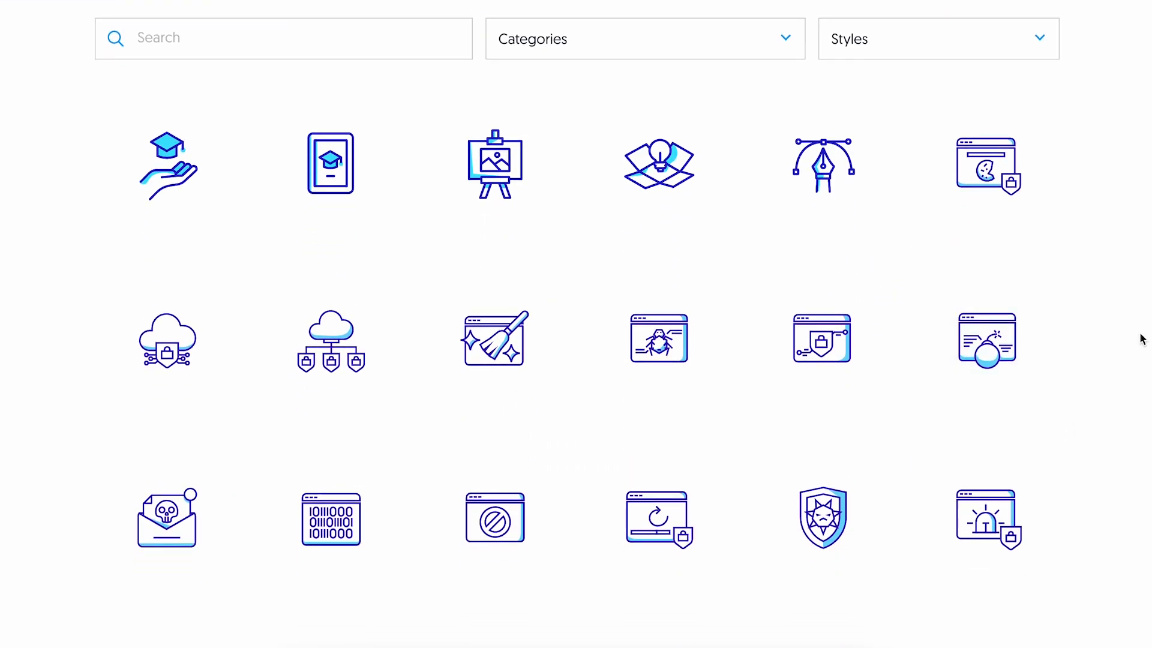
left_click(937, 39)
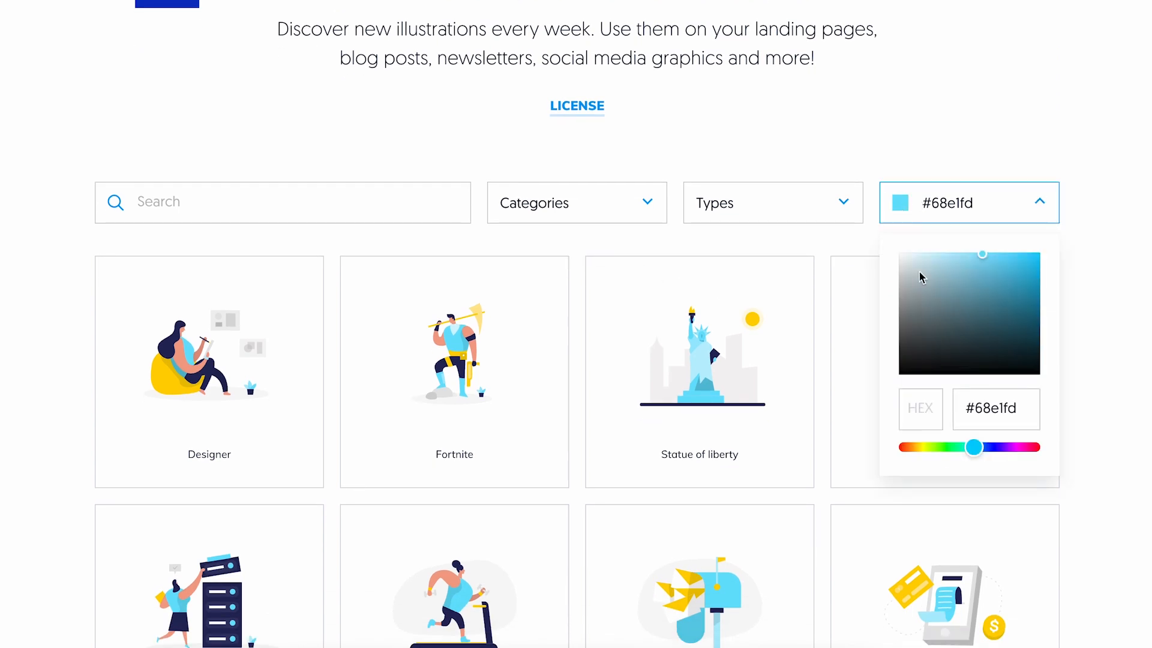
left_click(577, 203)
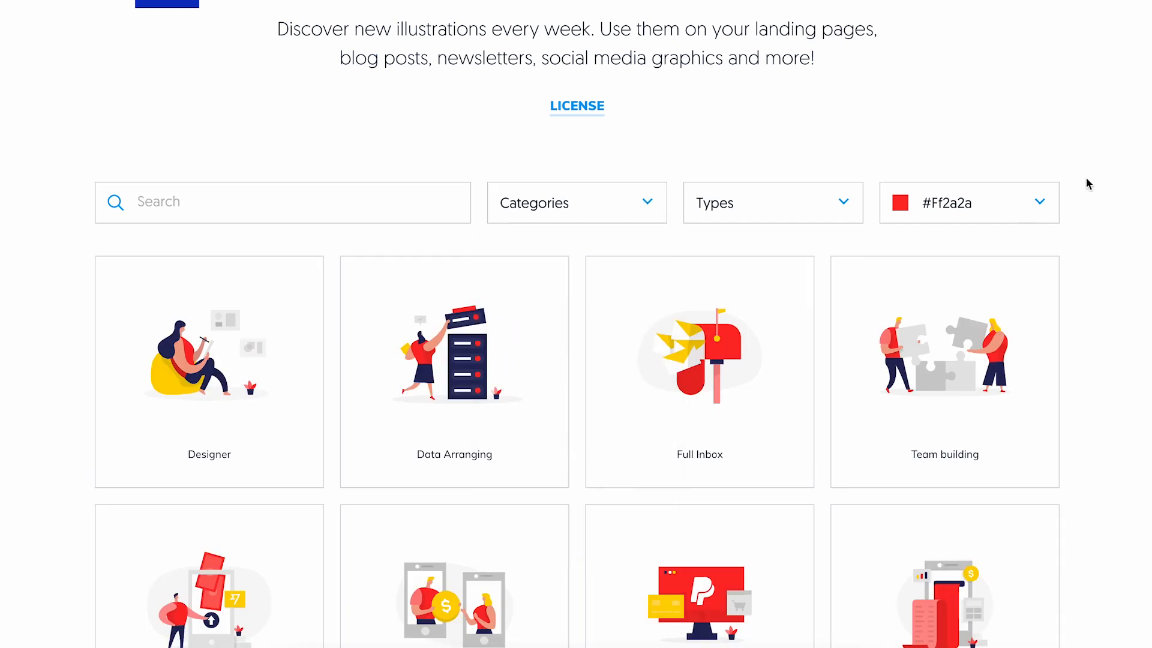
left_click(772, 202)
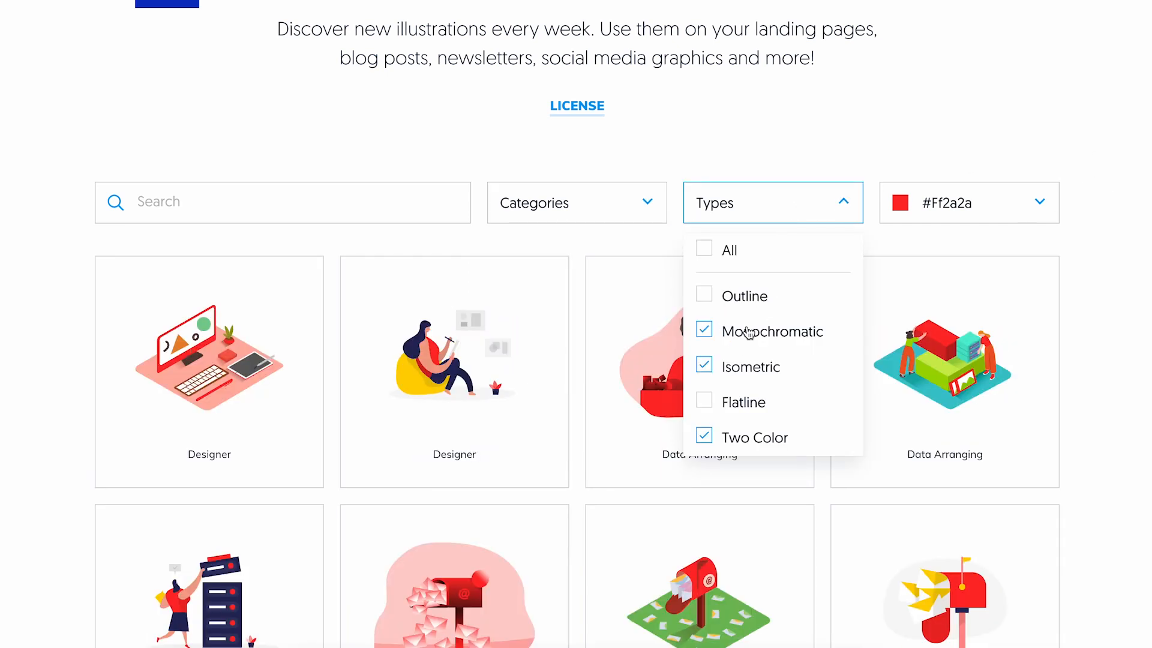
left_click(703, 331)
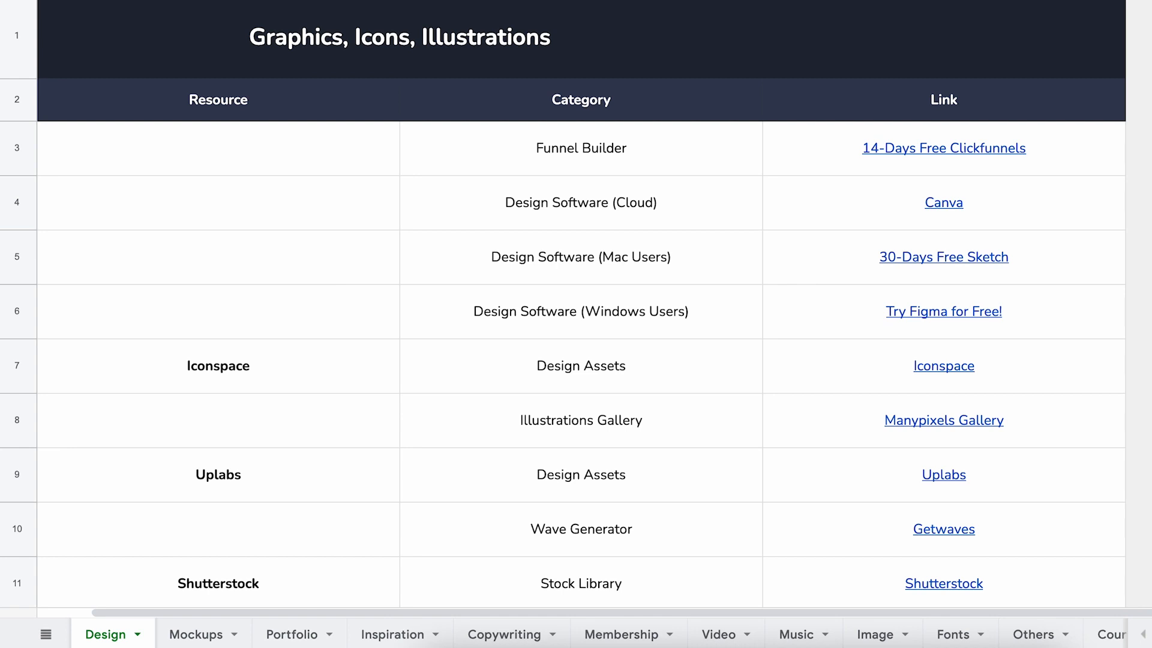
Step: Scroll the Design resource rows from Canva and Iconspace to IconScout, then back to the top
scroll("down", 3)
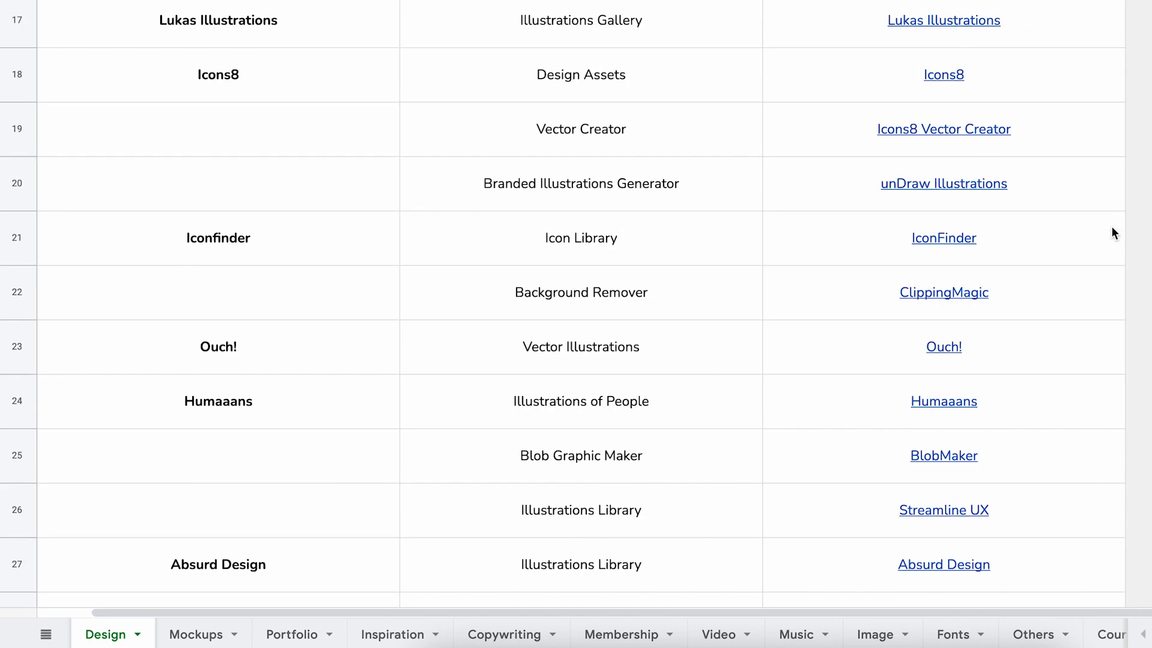
scroll("down", 3)
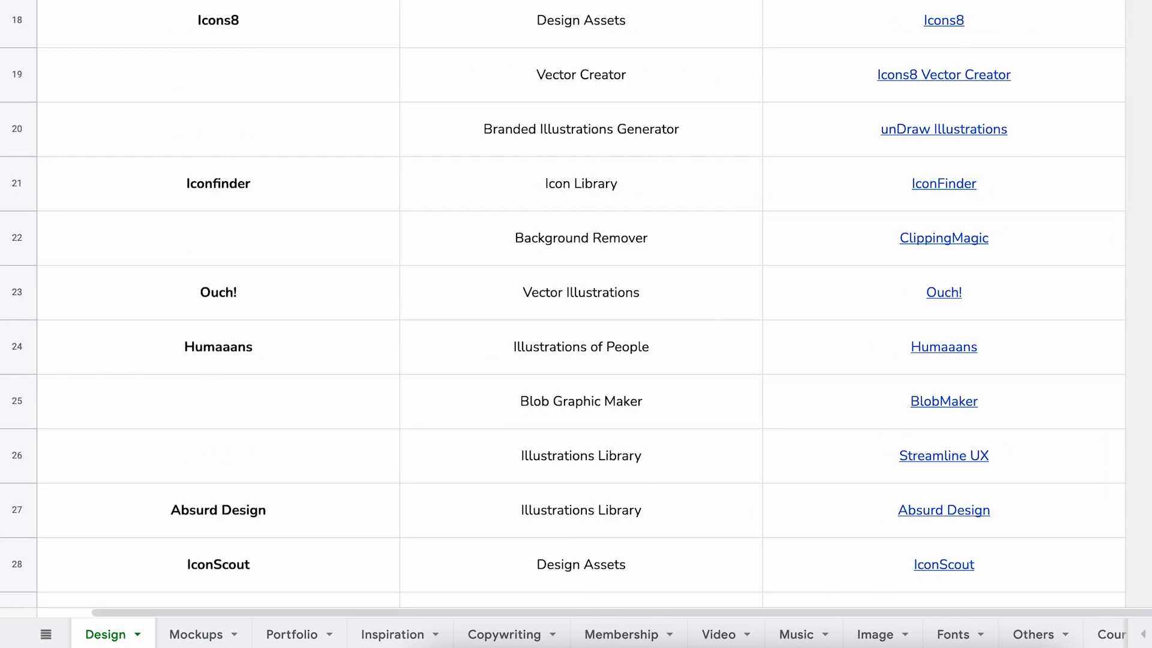
scroll("up", 3)
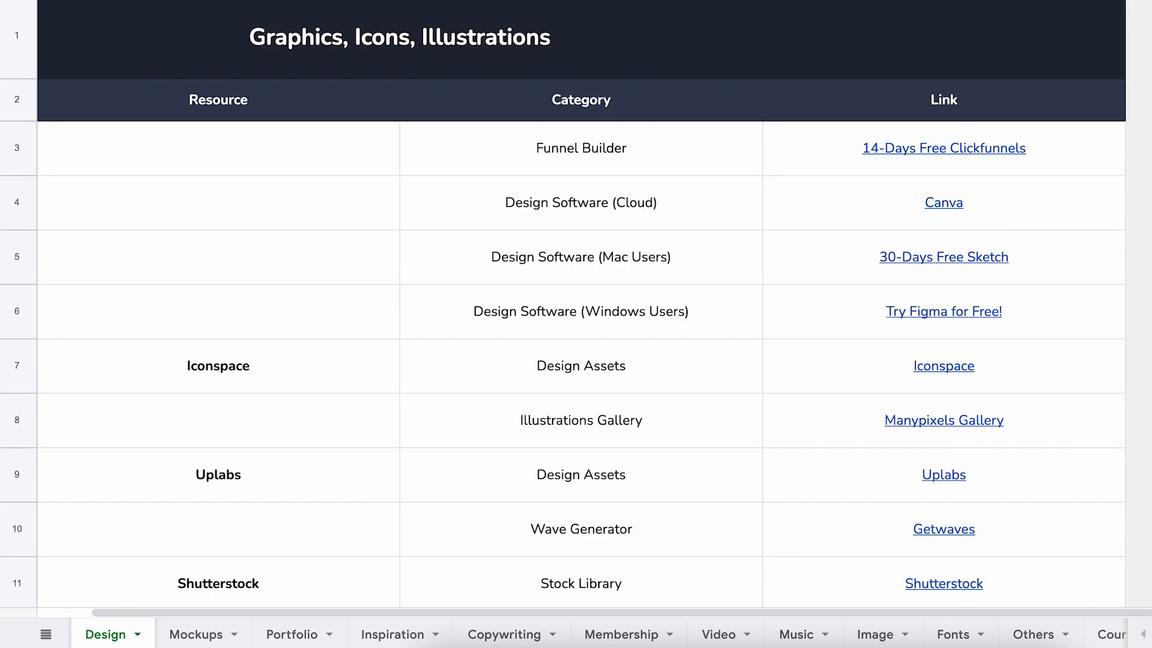